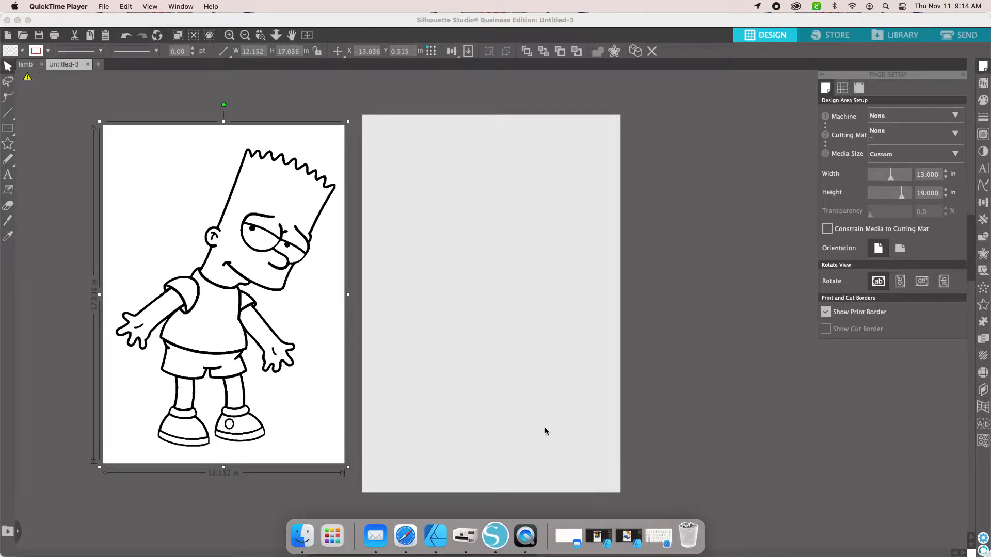
{"action": "mouse_move", "coordinate": [300, 273]}
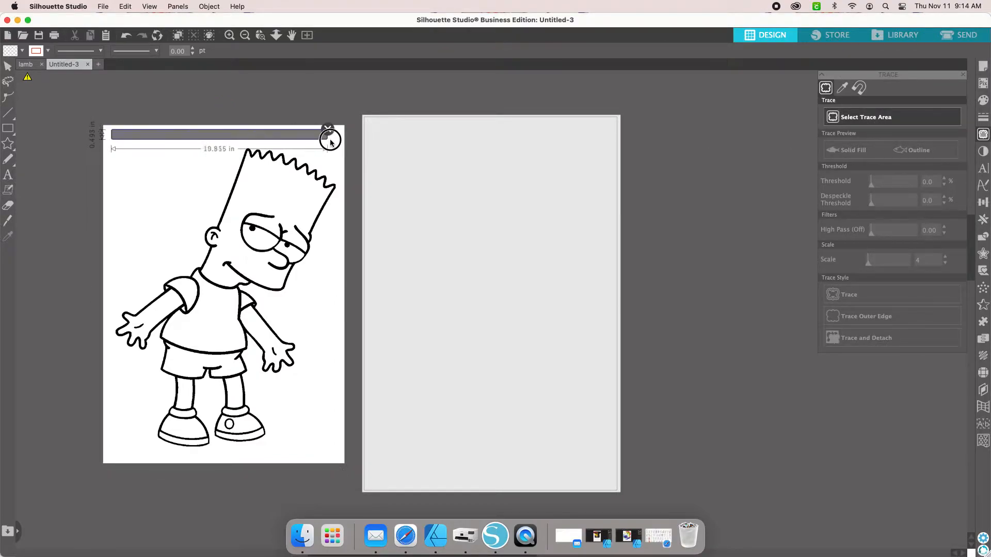
Trace the entire Bart drawing area with the threshold raised to 55%.
{"action": "left_click_drag", "start_coordinate": [328, 139], "coordinate": [340, 439]}
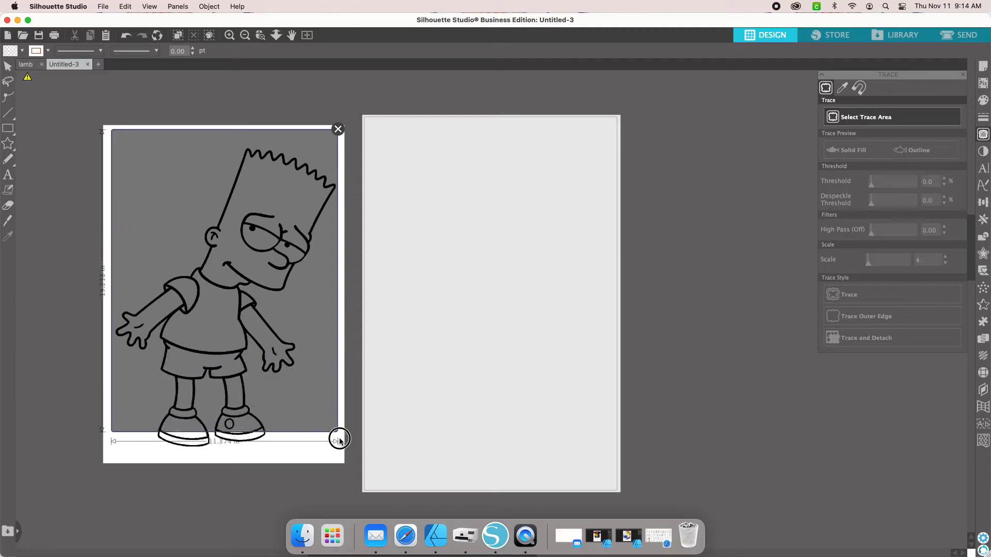
{"action": "left_click_drag", "start_coordinate": [338, 440], "coordinate": [349, 458]}
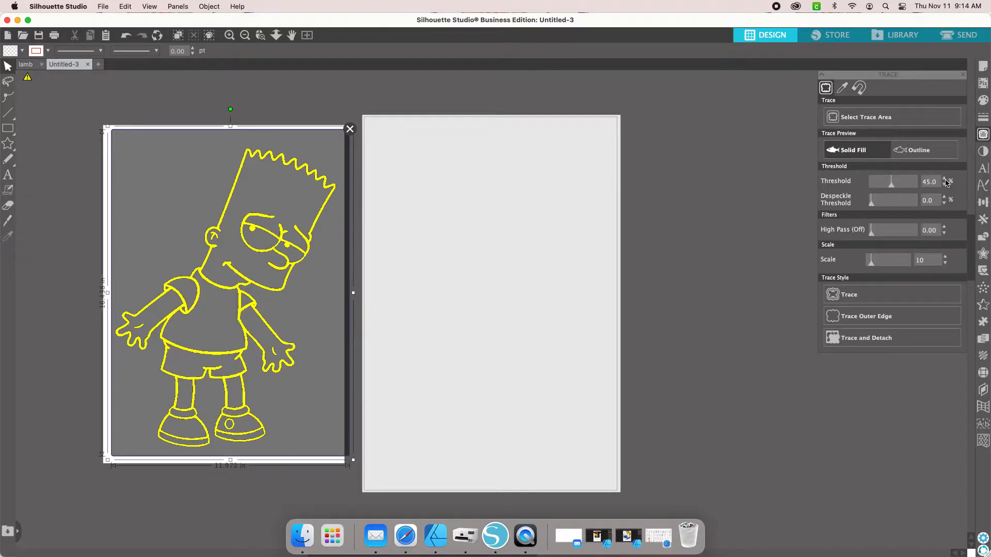
{"action": "left_click", "coordinate": [946, 179]}
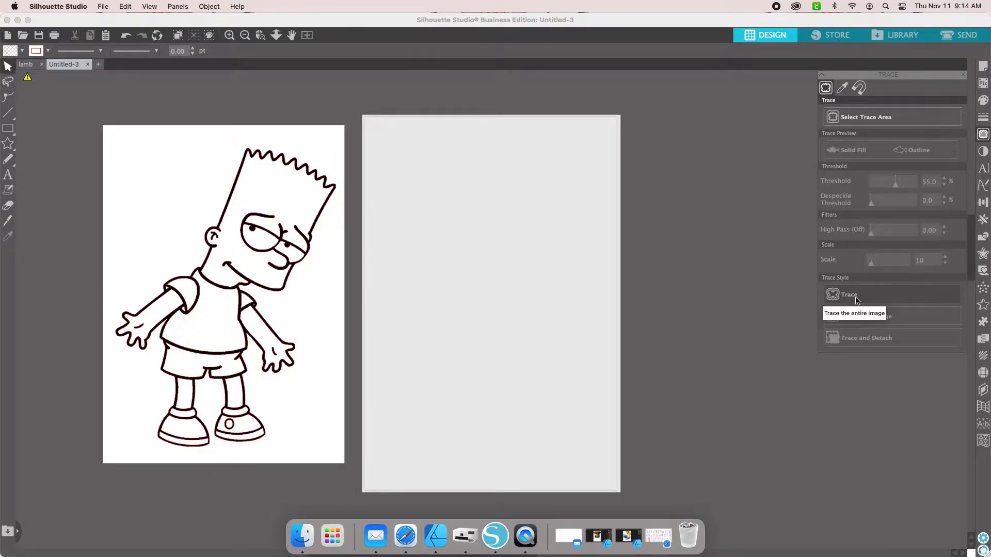
{"action": "left_click", "coordinate": [849, 295]}
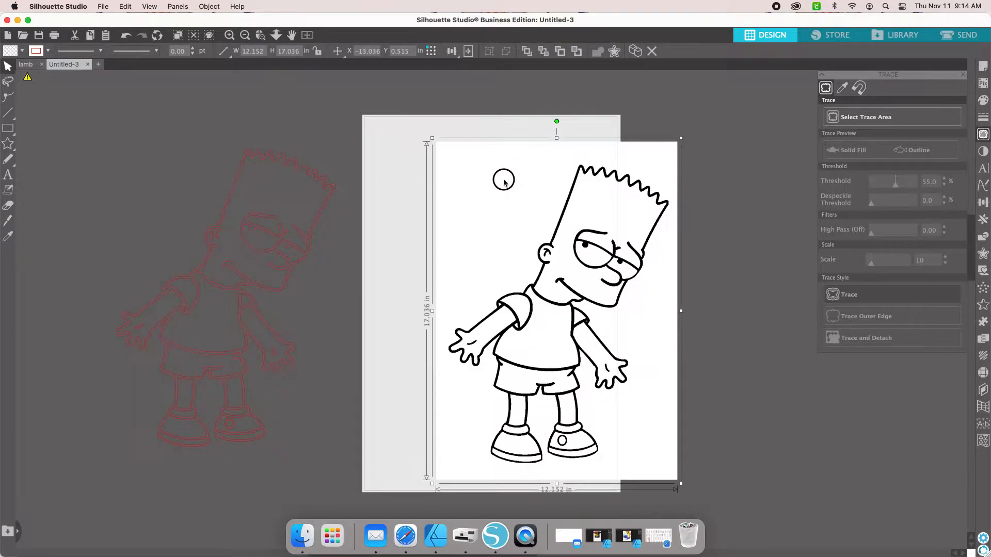
Drag the original Bart picture away from the traced cut lines.
{"action": "left_click_drag", "start_coordinate": [506, 180], "coordinate": [473, 175]}
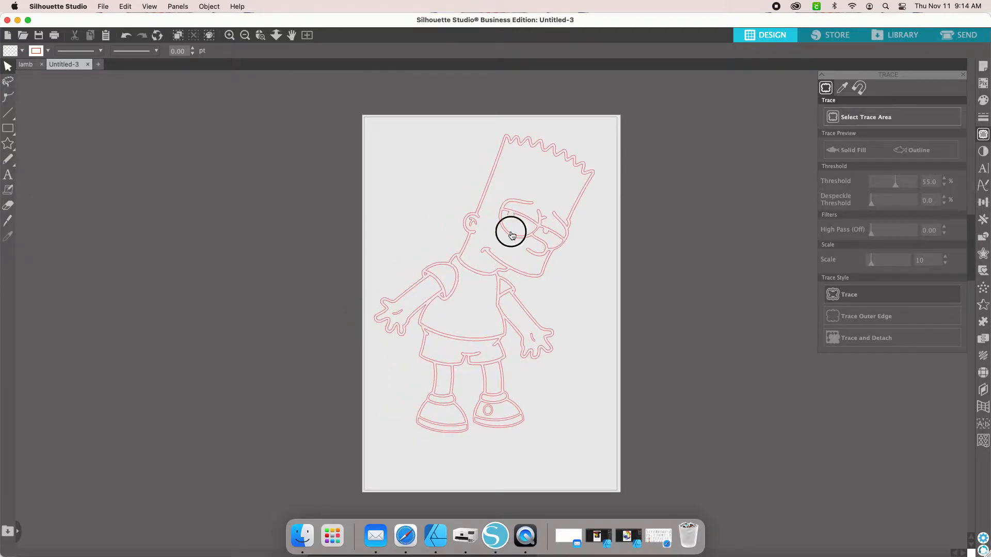
Select the traced Bart outline to show its line colour options.
{"action": "left_click", "coordinate": [512, 234]}
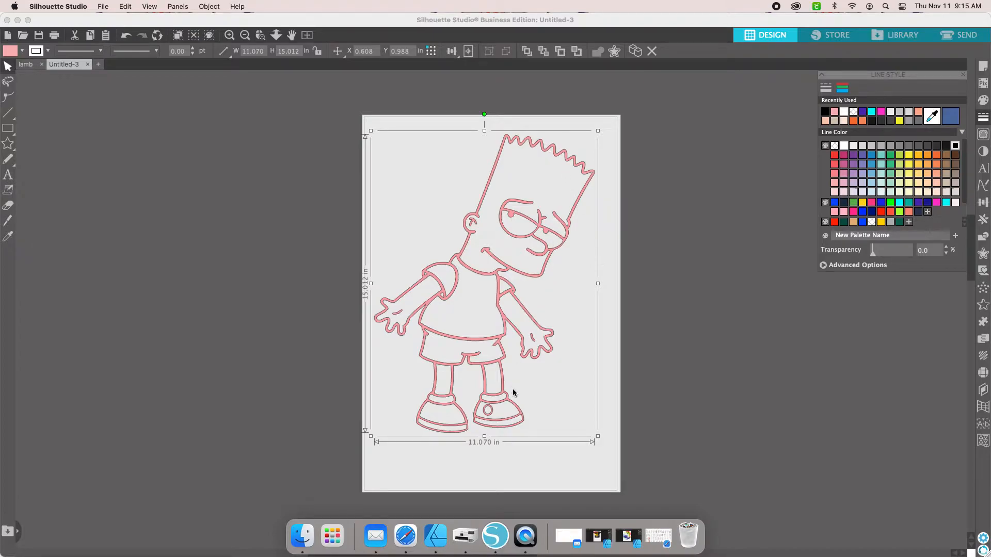
{"action": "mouse_move", "coordinate": [512, 237]}
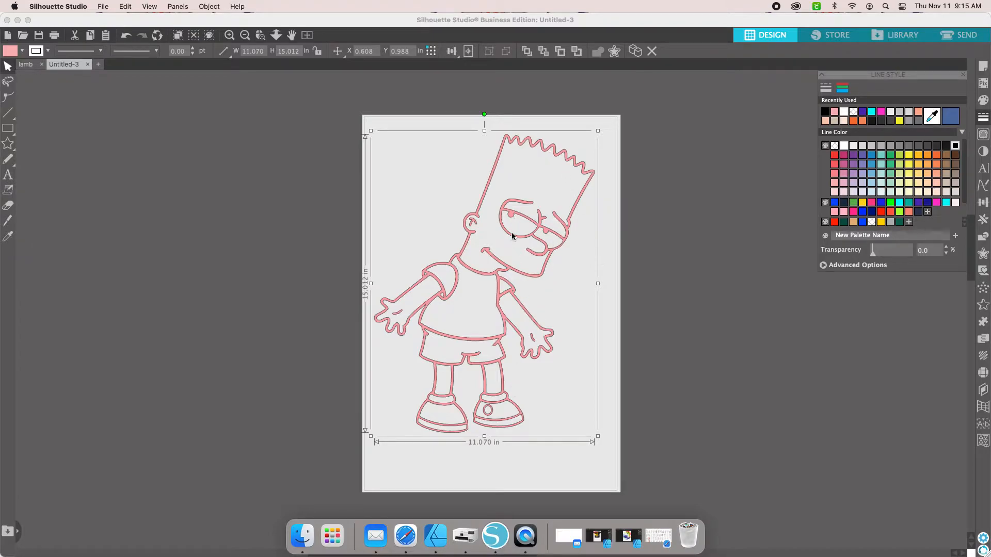
Apply Release Compound Path to the traced outline, splitting it into pink filled pieces.
{"action": "left_click", "coordinate": [209, 6]}
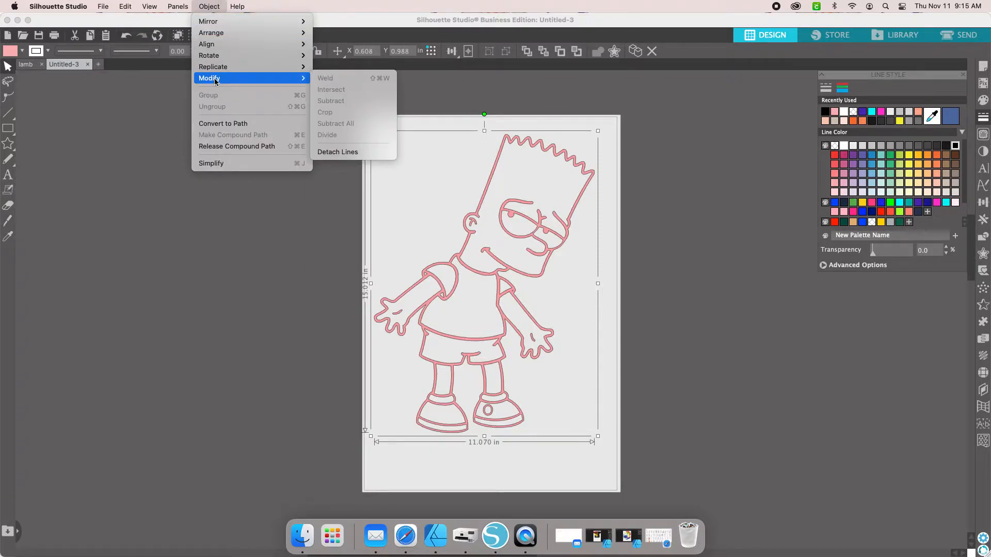
{"action": "mouse_move", "coordinate": [237, 146]}
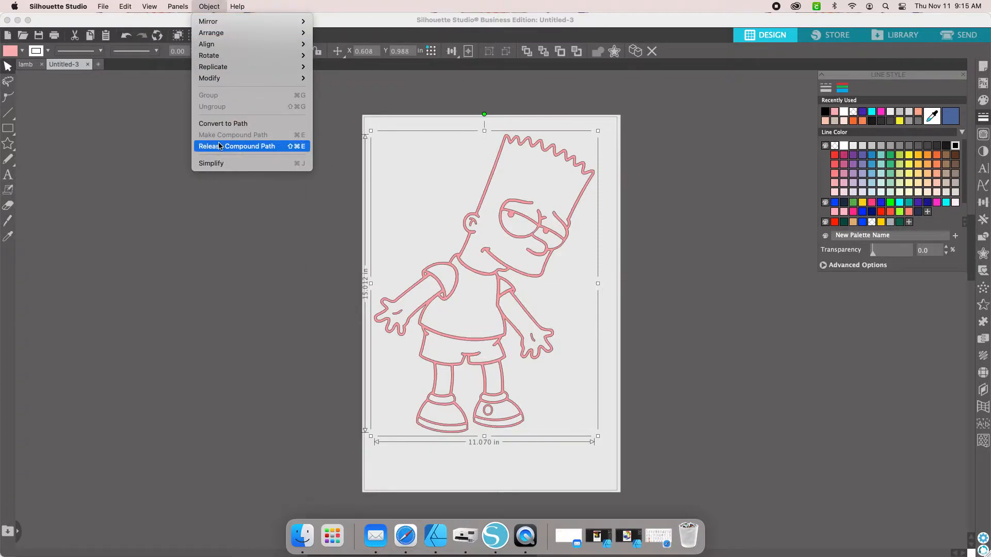
{"action": "left_click", "coordinate": [237, 146]}
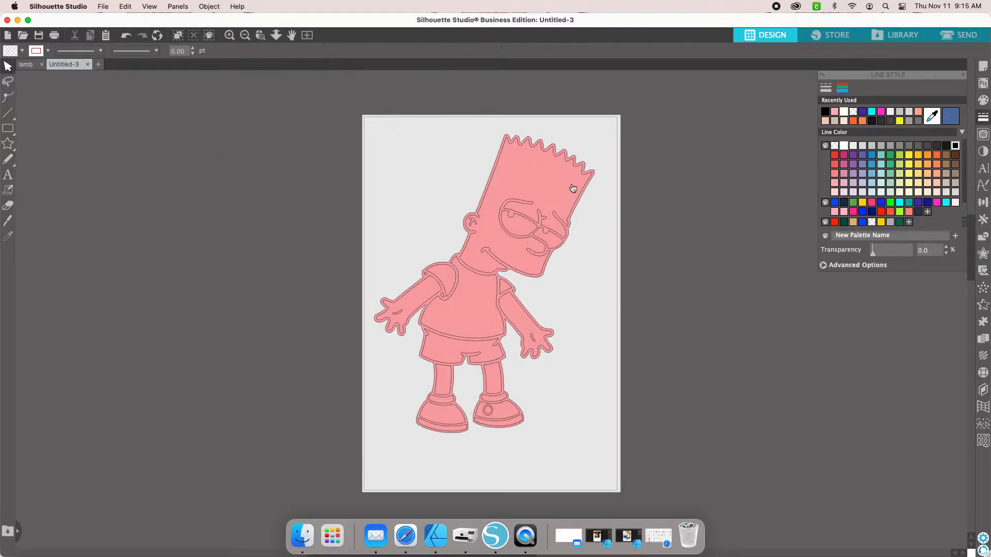
{"action": "left_click_drag", "start_coordinate": [572, 189], "coordinate": [616, 182]}
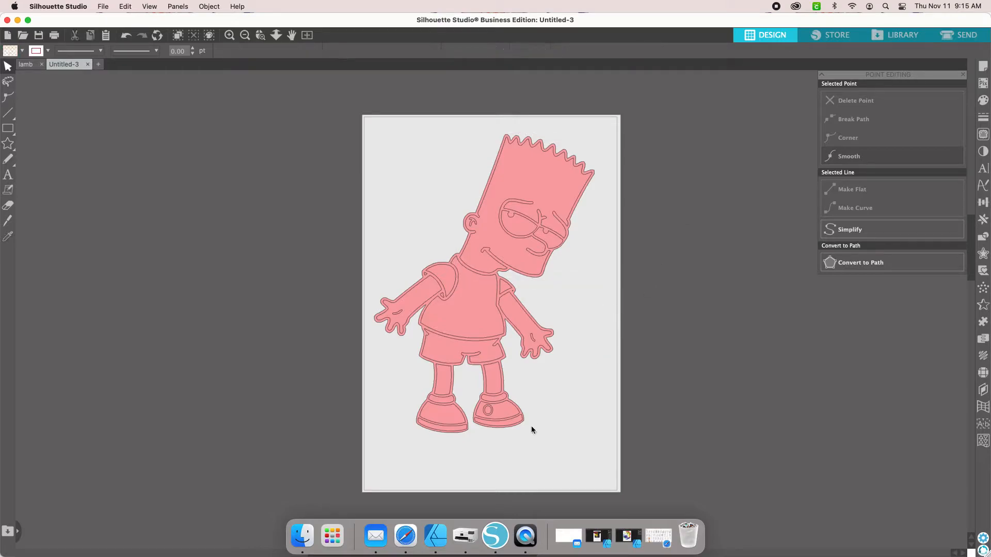
Fill the outline pieces, the left-hand detail and the inner detail pieces black.
{"action": "left_click", "coordinate": [487, 285]}
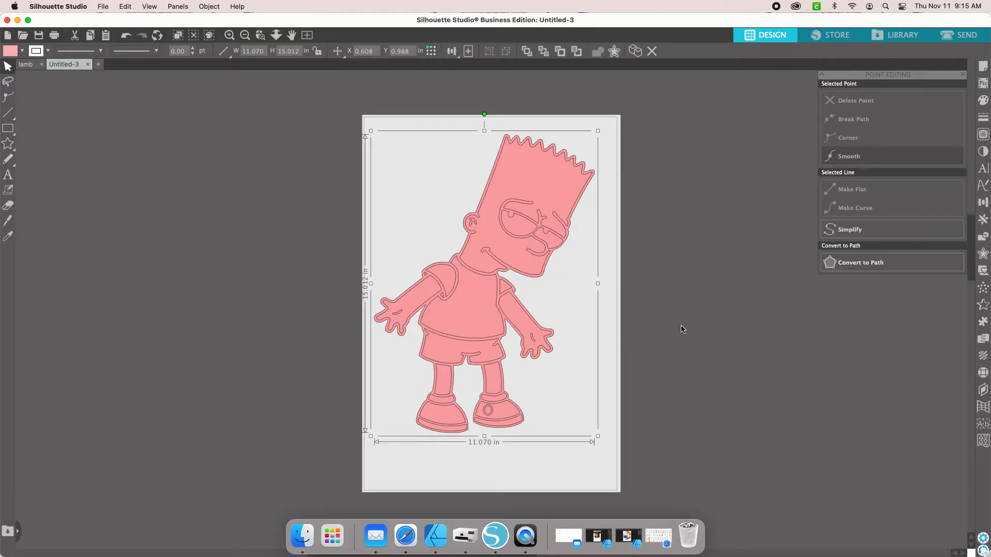
{"action": "left_click", "coordinate": [983, 99]}
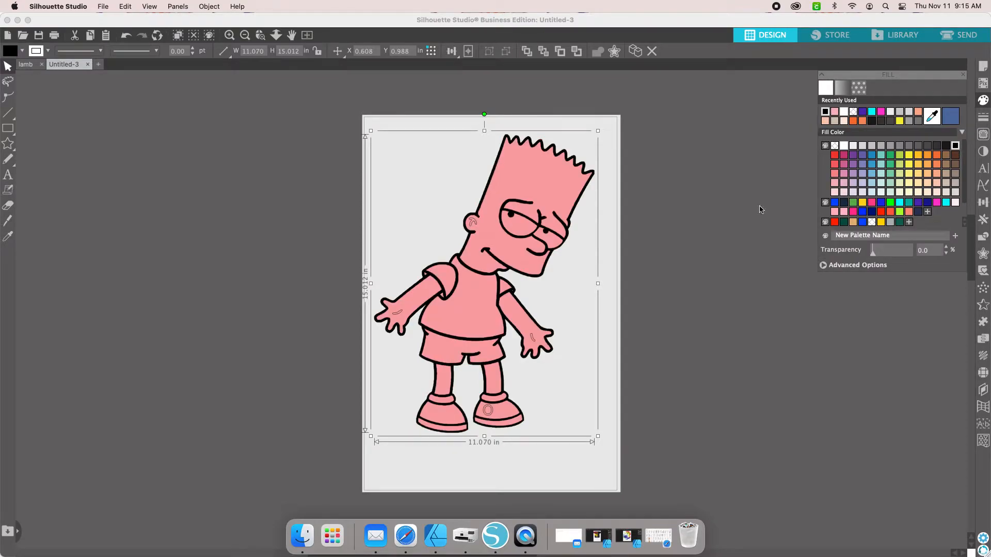
{"action": "mouse_move", "coordinate": [395, 318]}
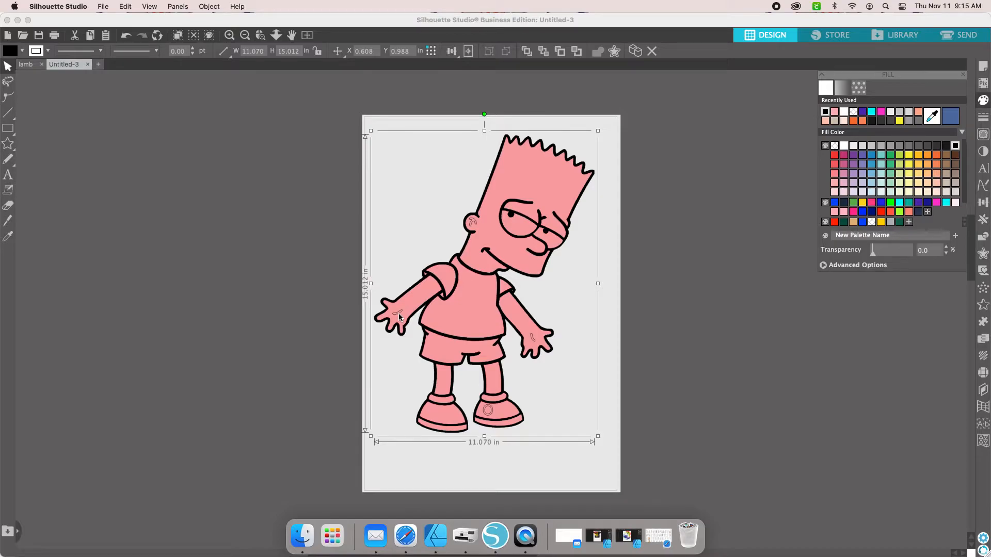
{"action": "left_click", "coordinate": [394, 316]}
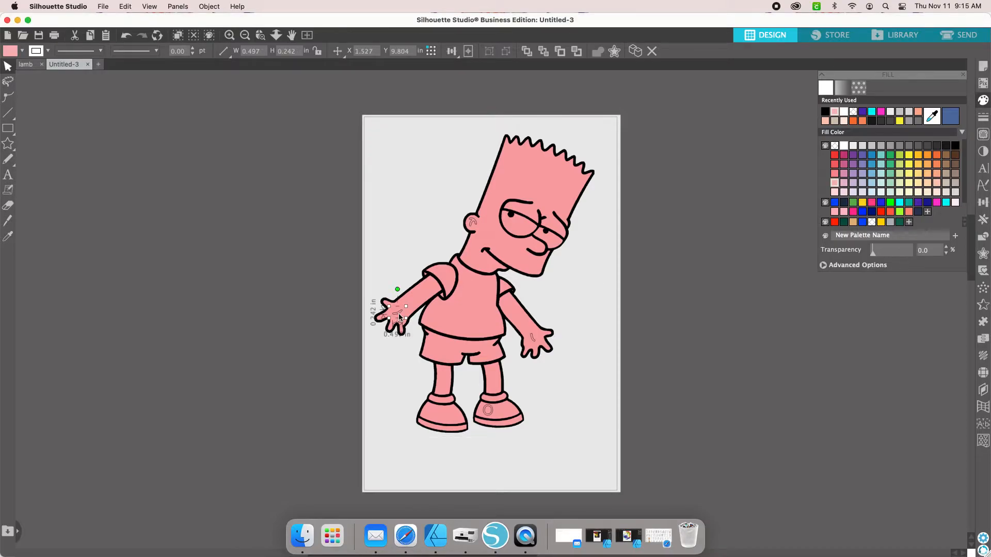
{"action": "mouse_move", "coordinate": [464, 259]}
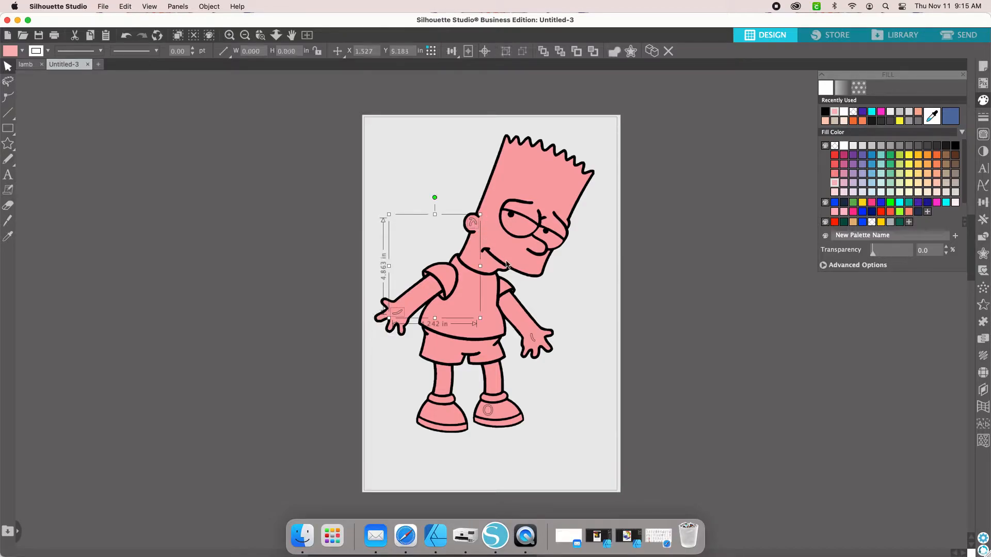
{"action": "left_click_drag", "start_coordinate": [479, 318], "coordinate": [538, 351]}
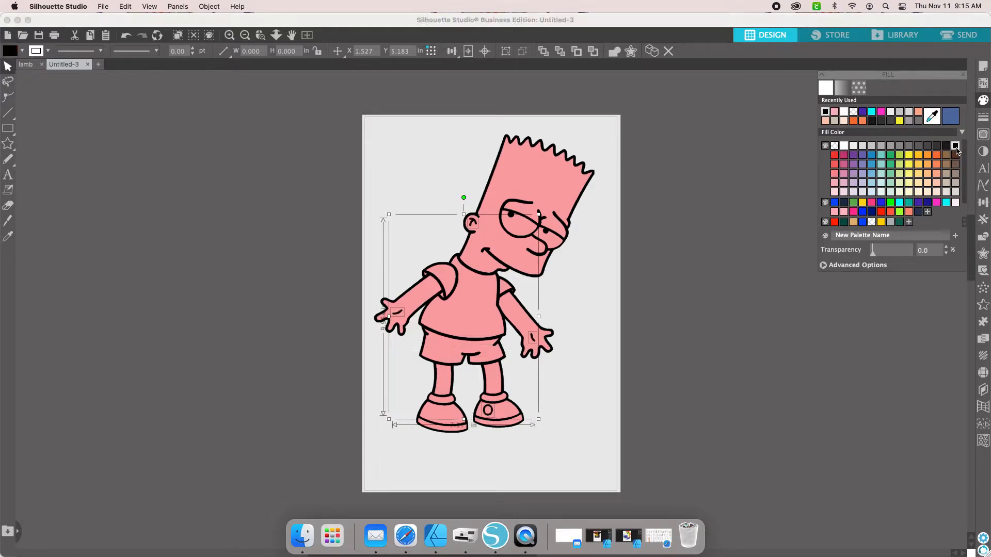
{"action": "left_click", "coordinate": [676, 308]}
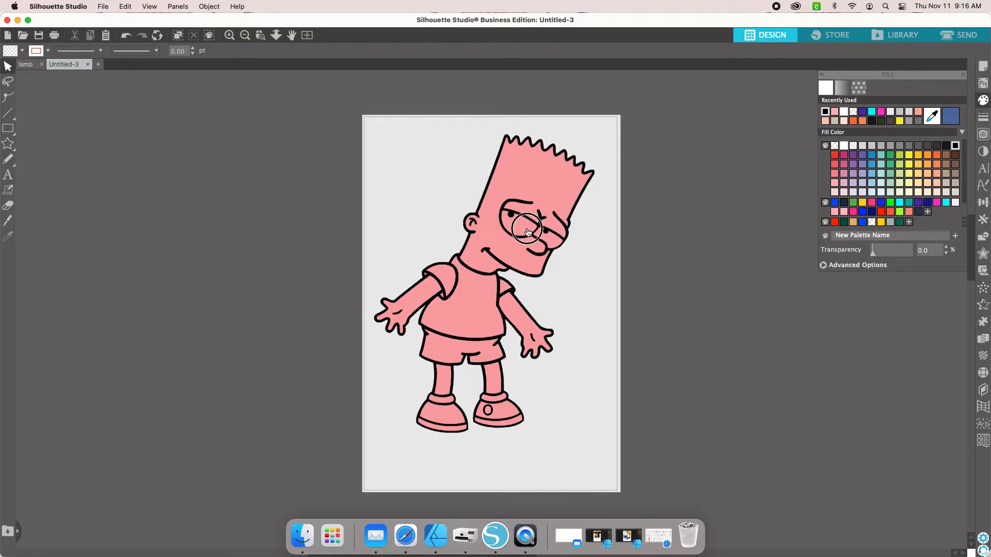
Give Bart's eye pieces a white fill and a white outline.
{"action": "left_click", "coordinate": [528, 231]}
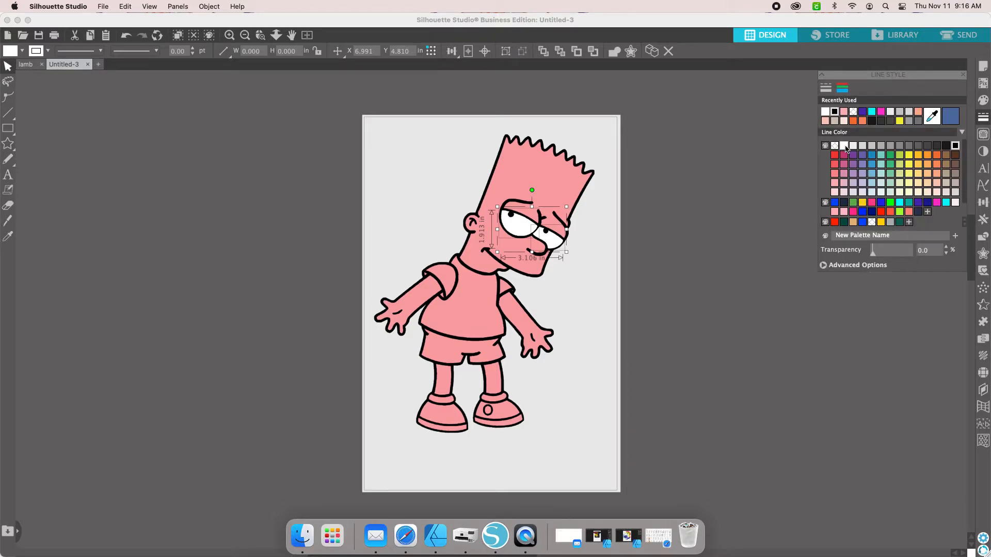
{"action": "left_click", "coordinate": [665, 250]}
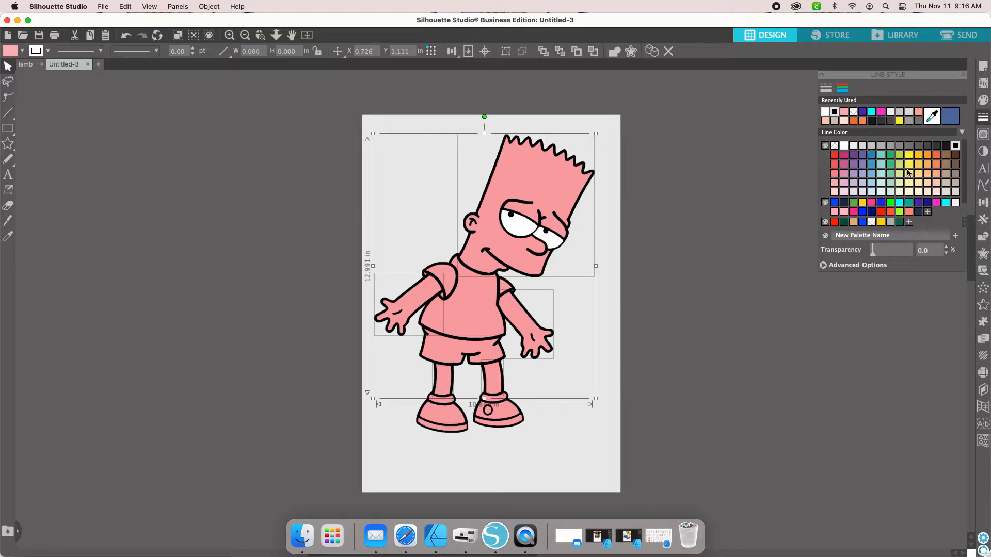
{"action": "mouse_move", "coordinate": [924, 184]}
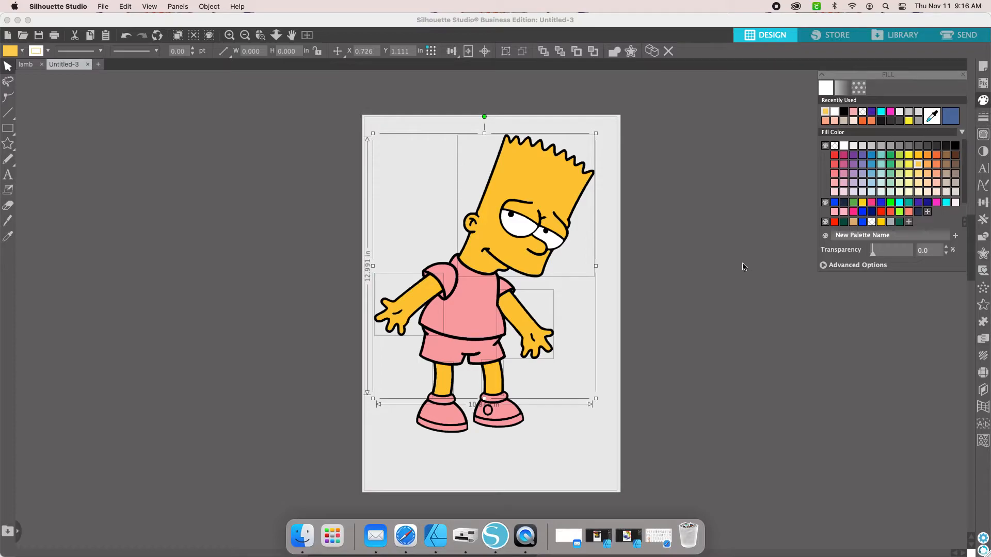
Apply a yellow fill to Bart's head, arm and leg pieces.
{"action": "left_click", "coordinate": [693, 264]}
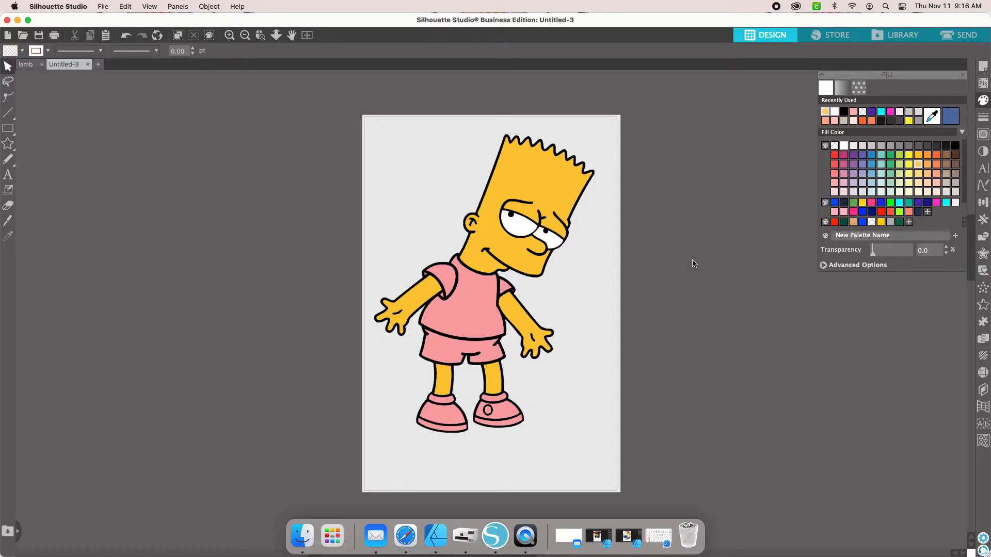
{"action": "mouse_move", "coordinate": [481, 307]}
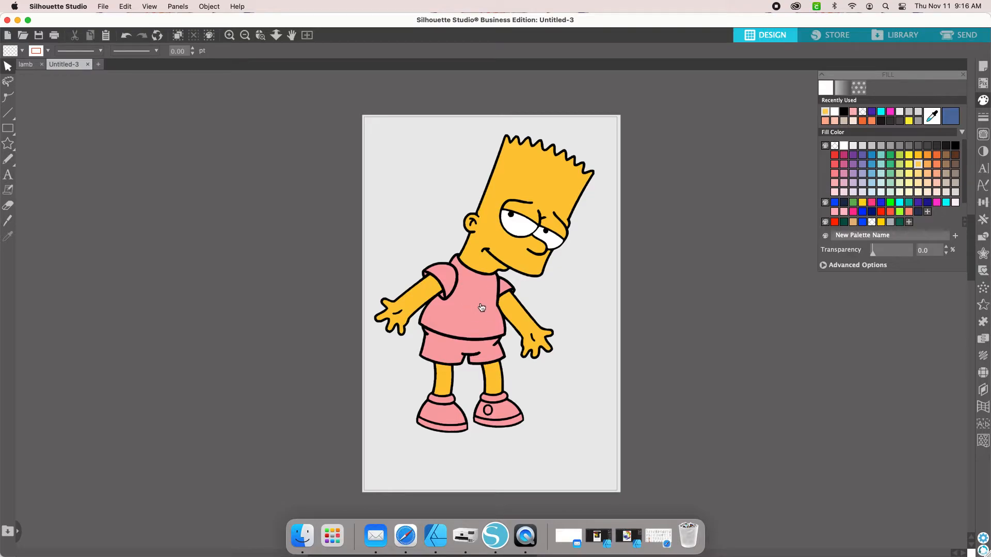
Fill and outline Bart's shirt pieces red, including the small sliver by the sleeve.
{"action": "left_click", "coordinate": [482, 307]}
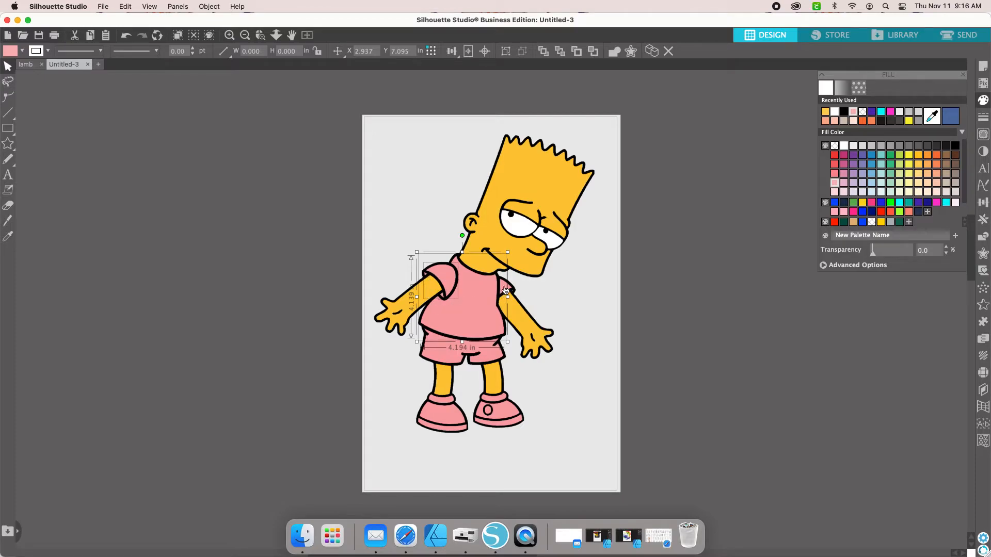
{"action": "left_click_drag", "start_coordinate": [508, 296], "coordinate": [516, 295]}
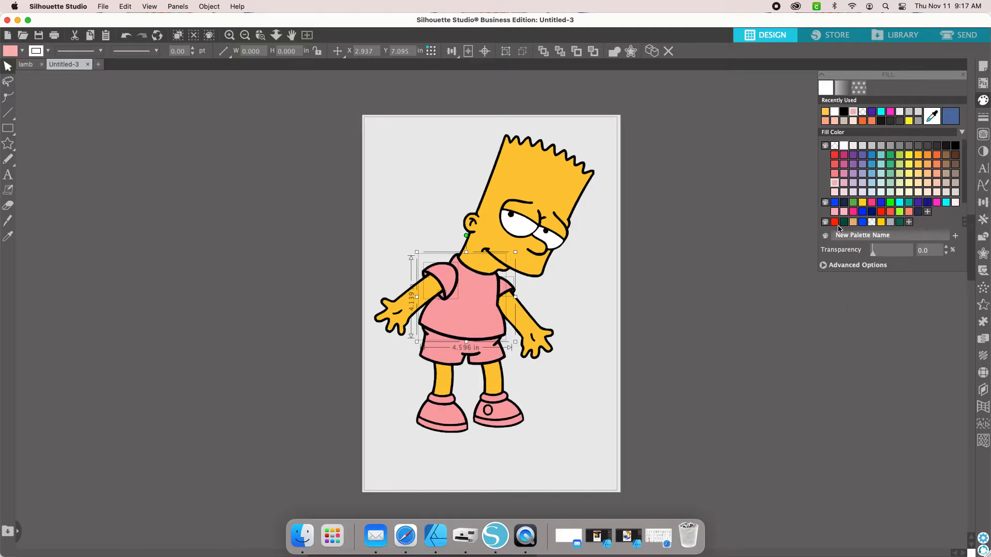
{"action": "left_click", "coordinate": [835, 222]}
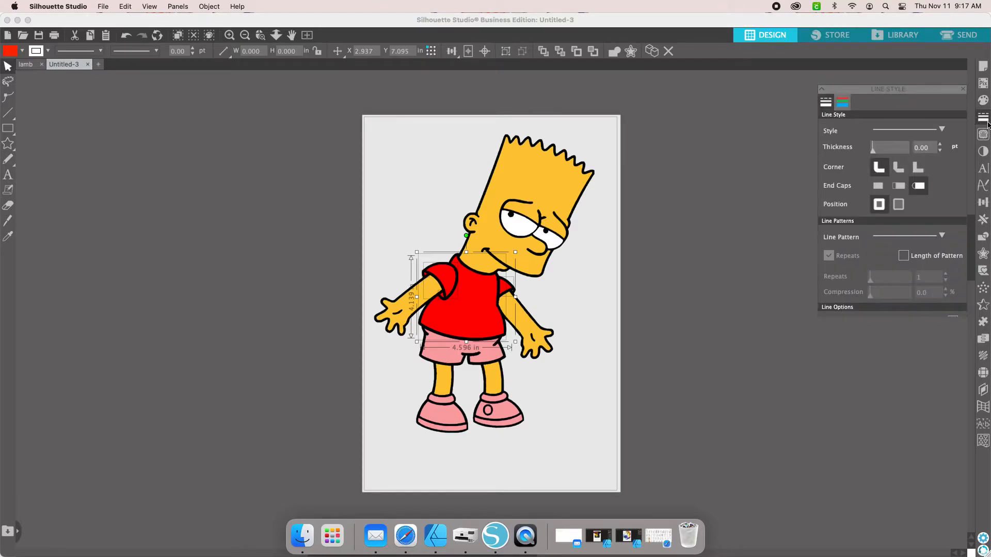
{"action": "left_click", "coordinate": [842, 101]}
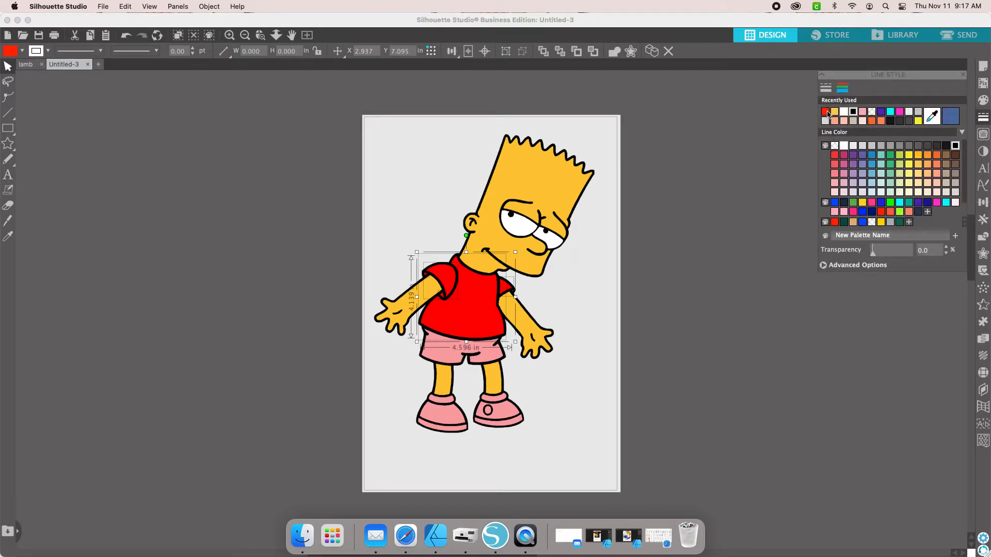
{"action": "left_click", "coordinate": [541, 297]}
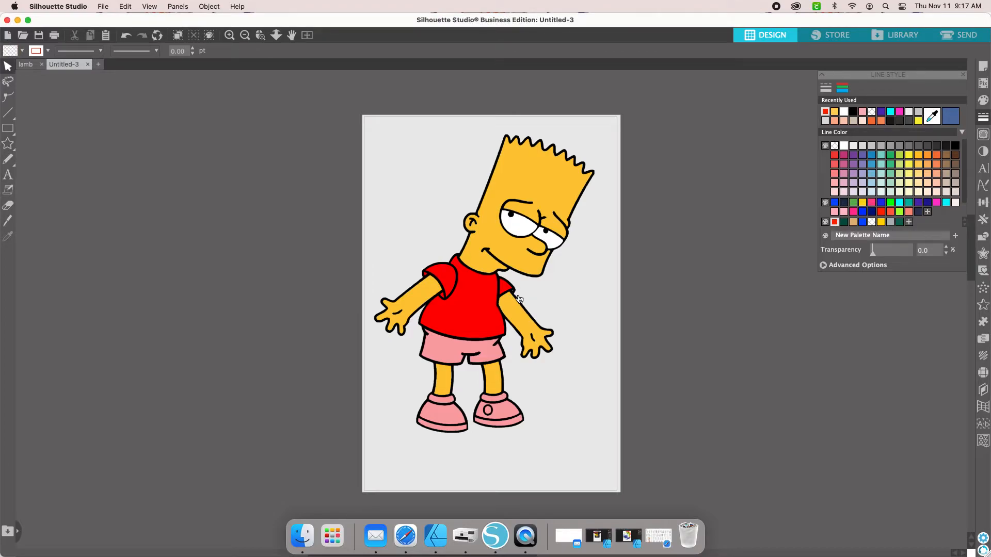
{"action": "left_click", "coordinate": [512, 297]}
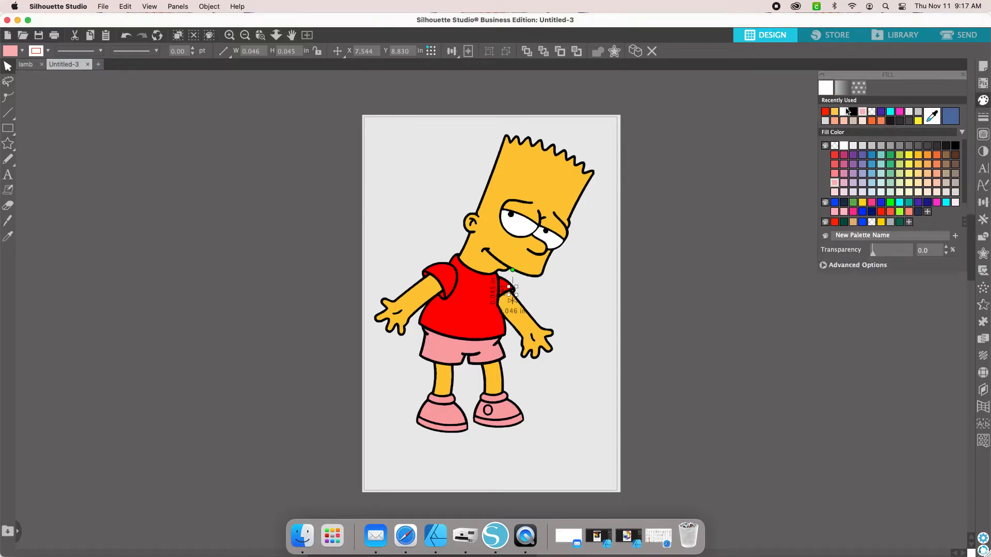
{"action": "left_click", "coordinate": [982, 101]}
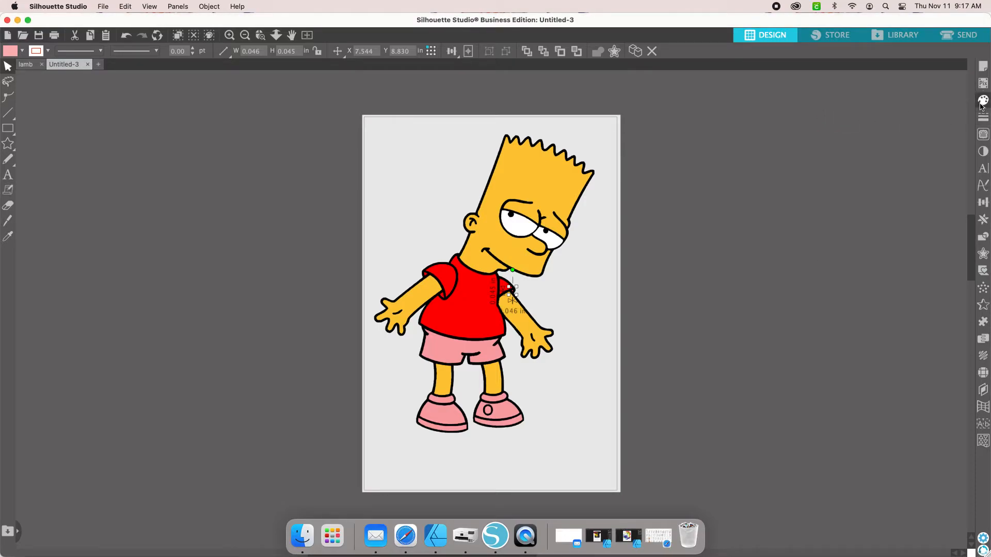
Give Bart's shorts a blue fill with a matching blue outline.
{"action": "left_click", "coordinate": [983, 99]}
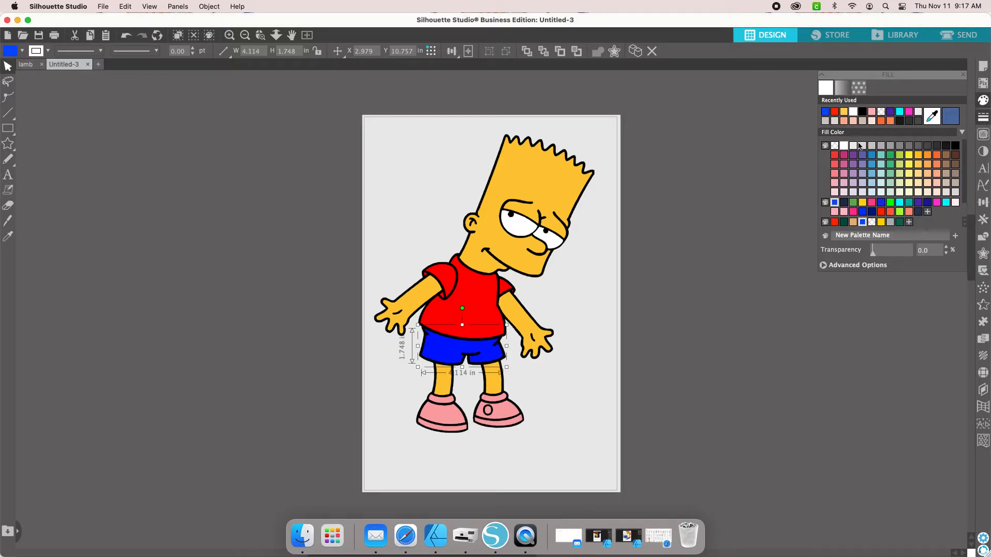
{"action": "left_click", "coordinate": [841, 87]}
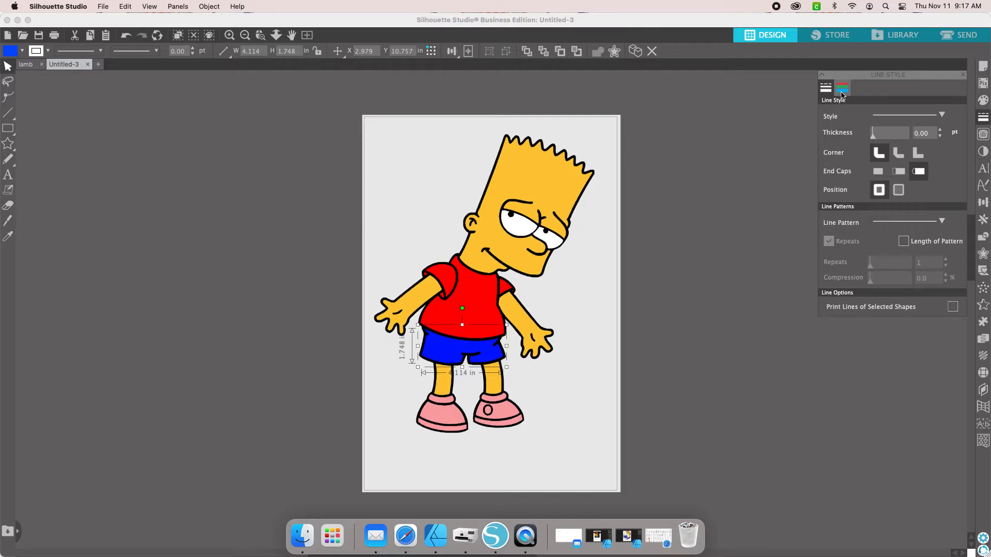
{"action": "left_click", "coordinate": [842, 88]}
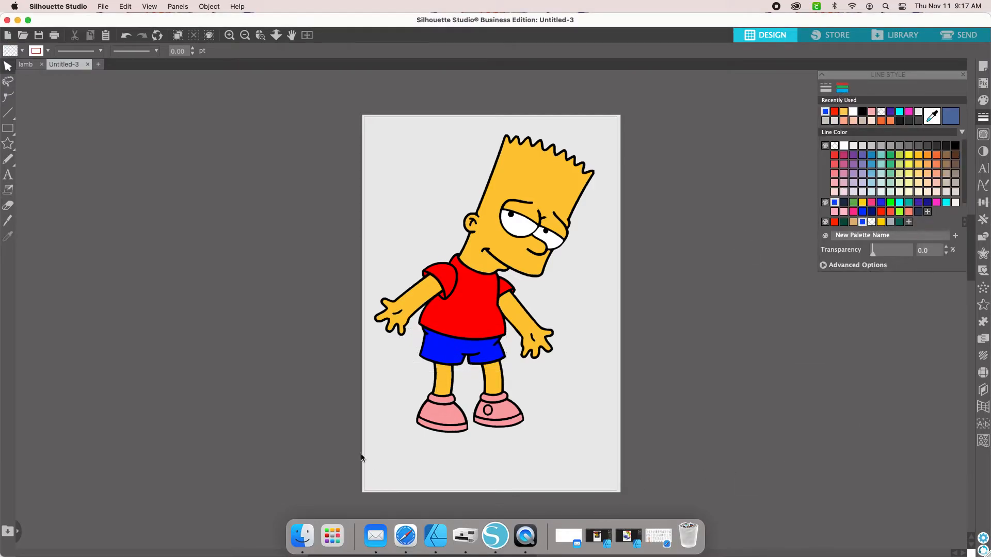
{"action": "left_click", "coordinate": [441, 415]}
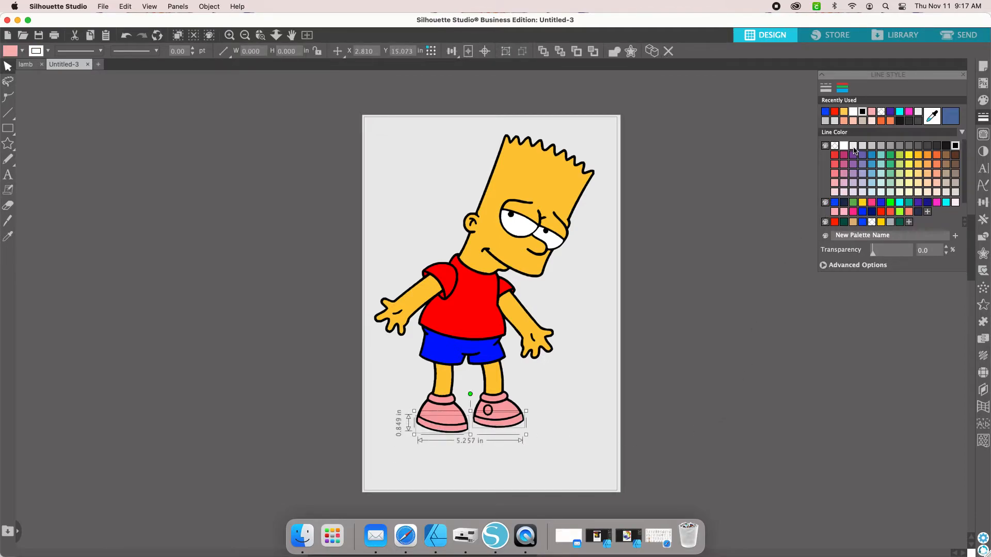
Fill and outline both shoes blue, and make the right shoe's round dot red.
{"action": "left_click", "coordinate": [984, 100]}
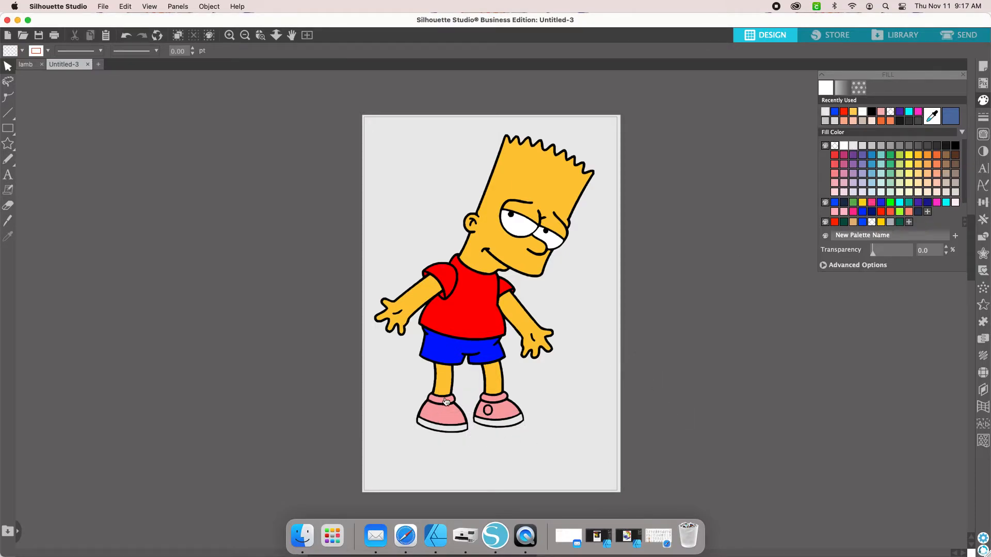
{"action": "left_click", "coordinate": [441, 402]}
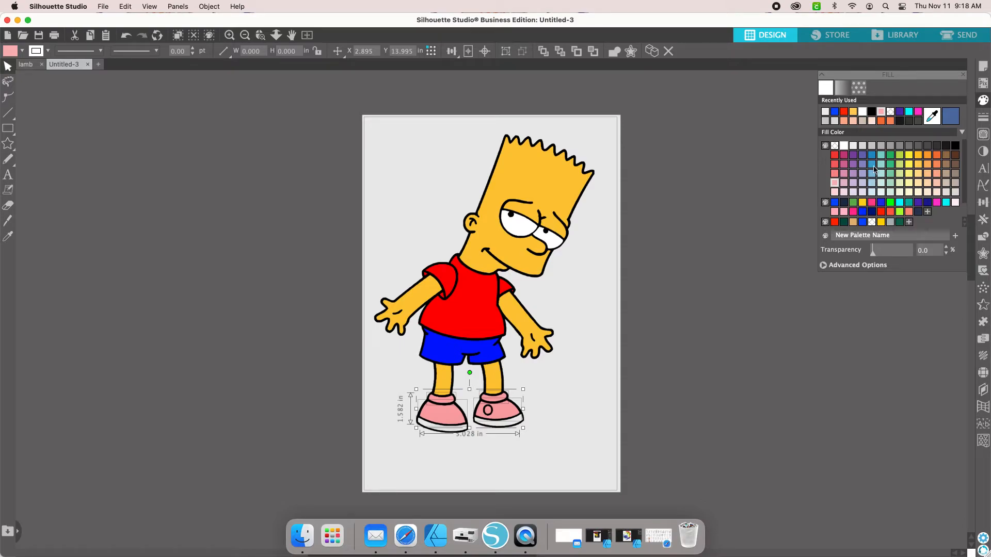
{"action": "left_click", "coordinate": [862, 211]}
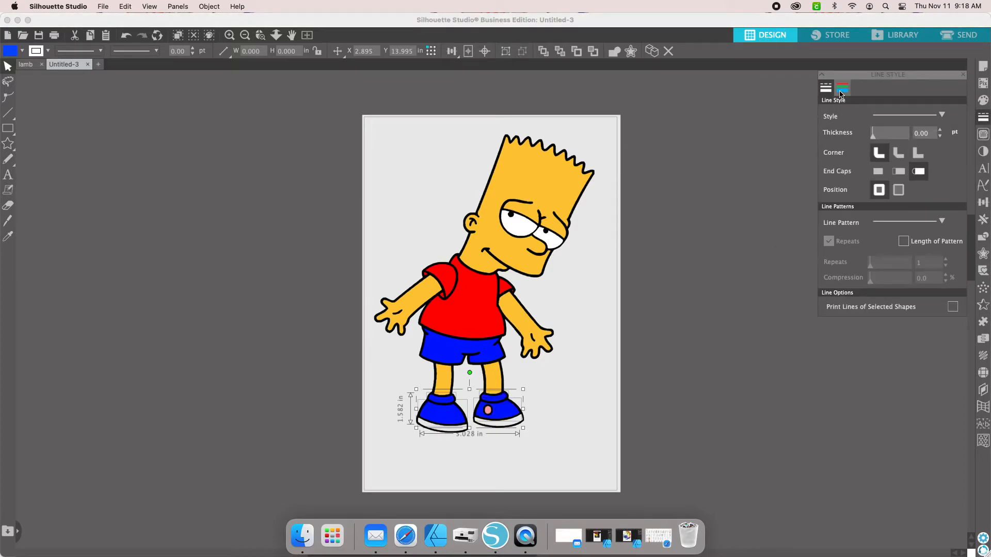
{"action": "left_click", "coordinate": [842, 87]}
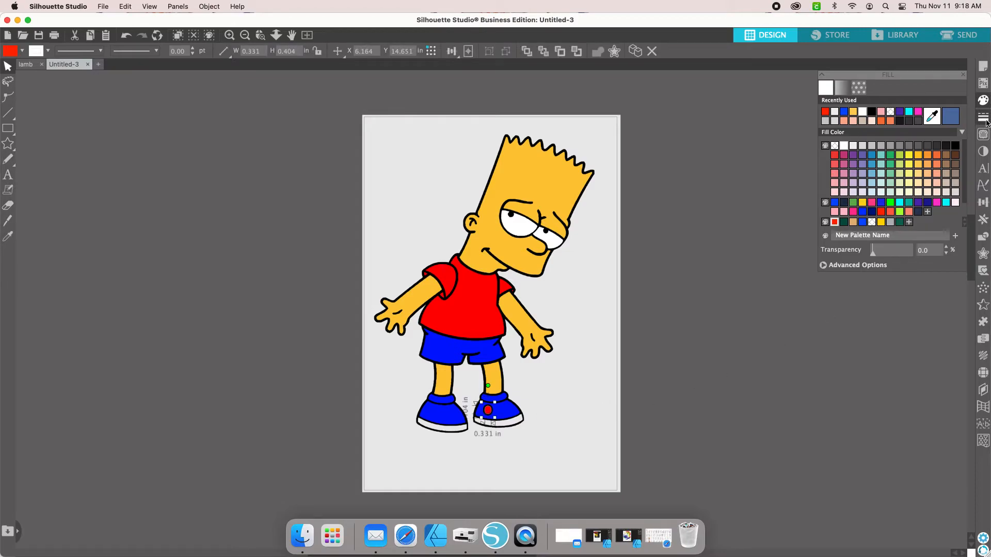
{"action": "left_click", "coordinate": [983, 101]}
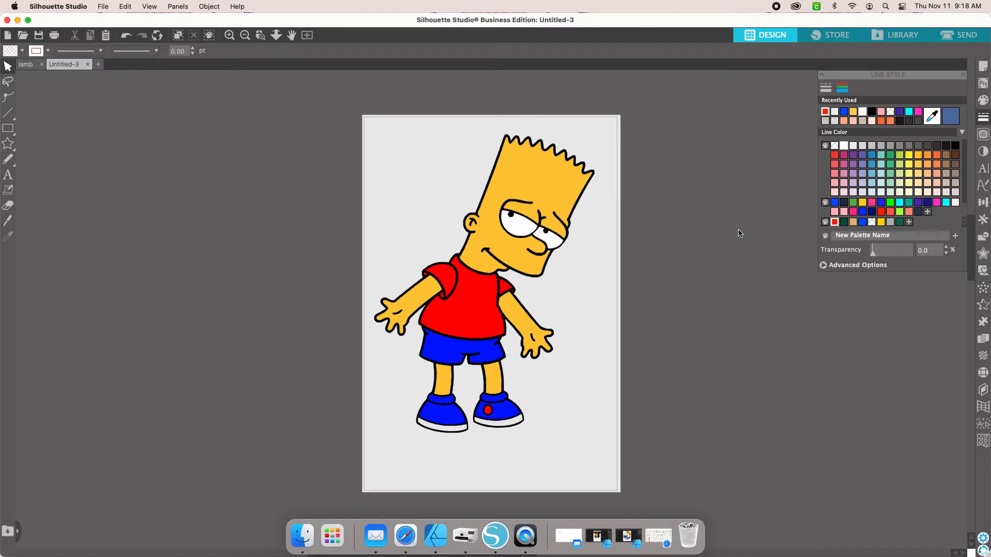
{"action": "mouse_move", "coordinate": [364, 118]}
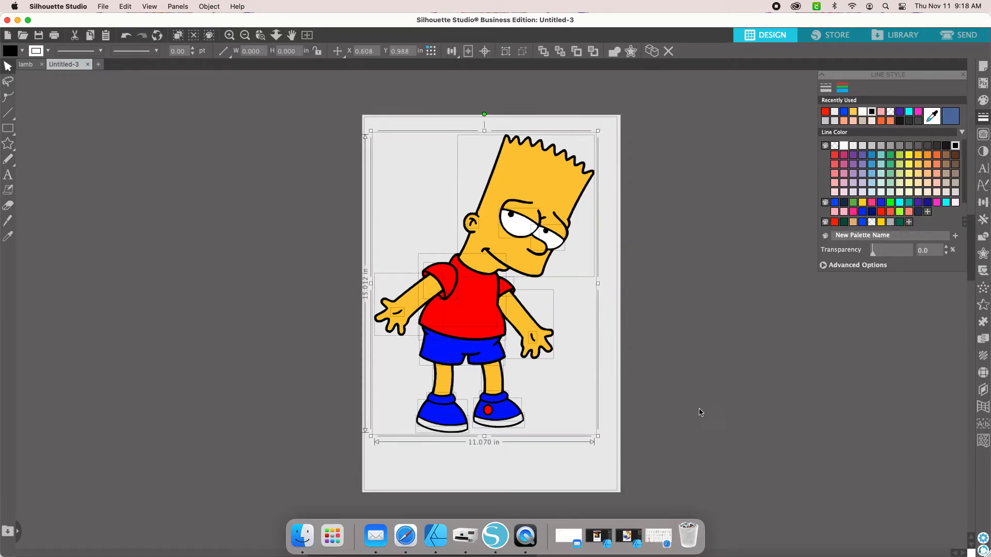
{"action": "left_click", "coordinate": [208, 6]}
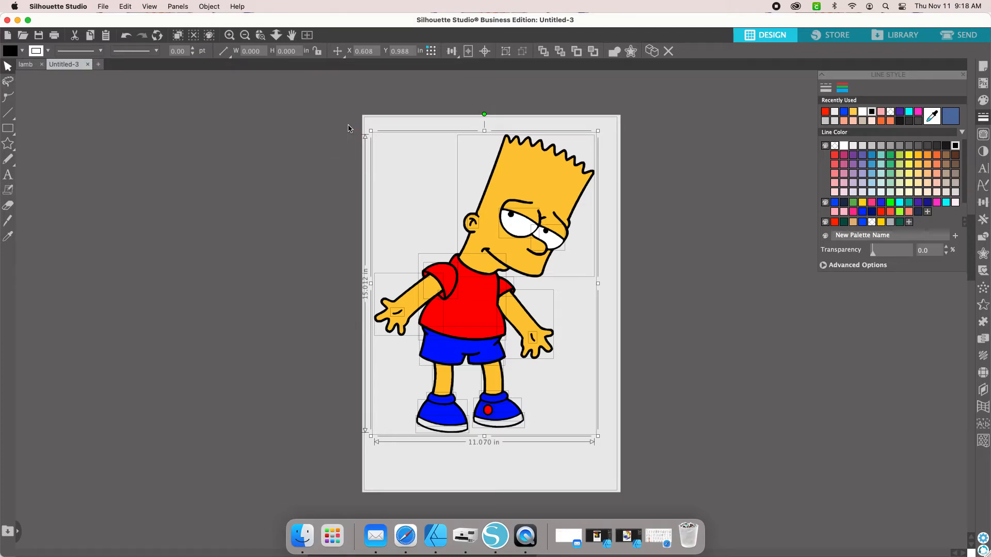
{"action": "mouse_move", "coordinate": [729, 251]}
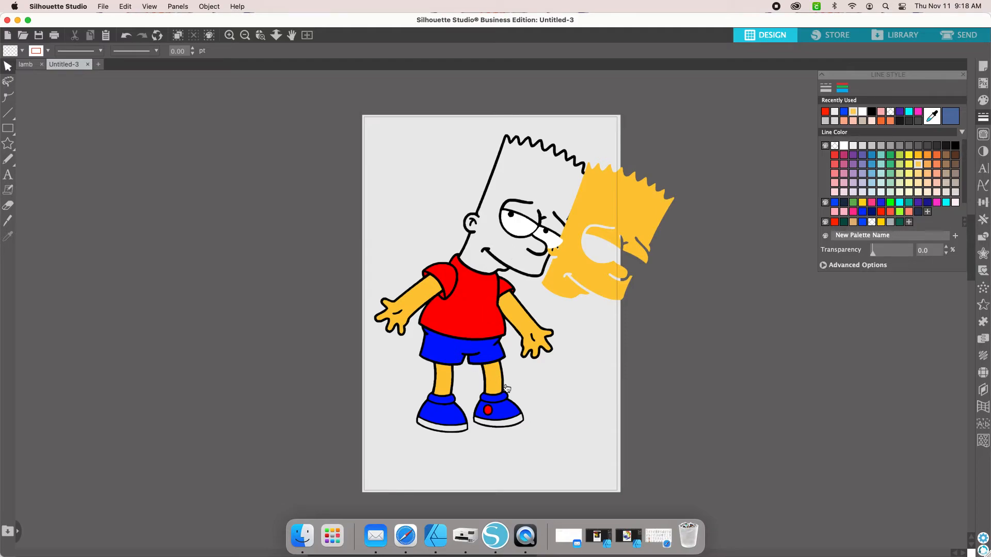
{"action": "mouse_move", "coordinate": [520, 264]}
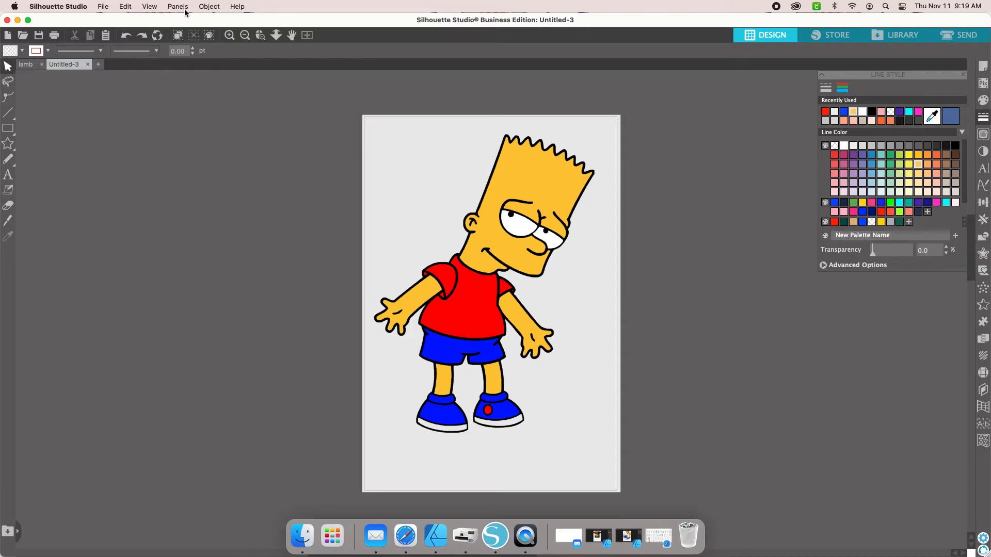
Select all black-filled shapes from the Select by Color panel's fill colours.
{"action": "left_click", "coordinate": [177, 6]}
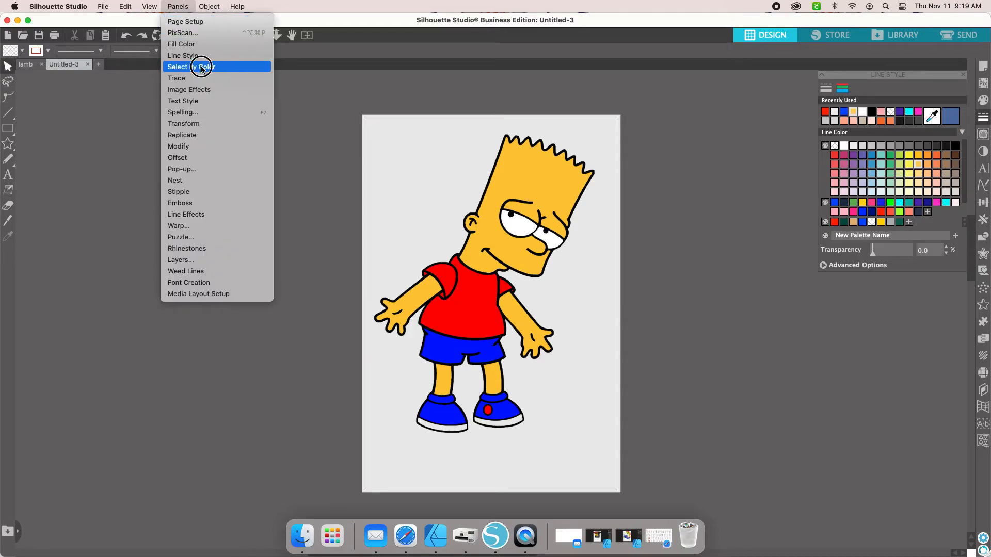
{"action": "left_click", "coordinate": [192, 66]}
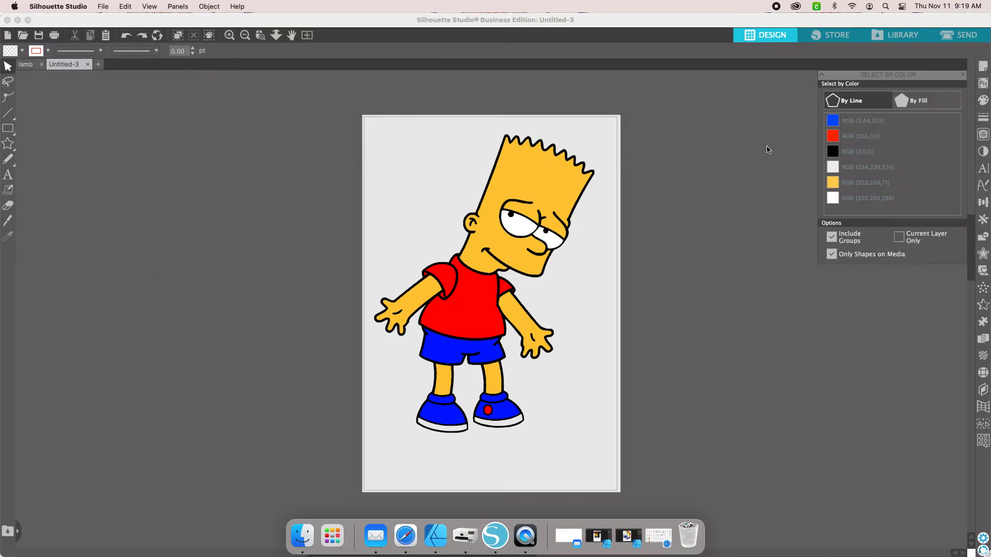
{"action": "left_click", "coordinate": [921, 99]}
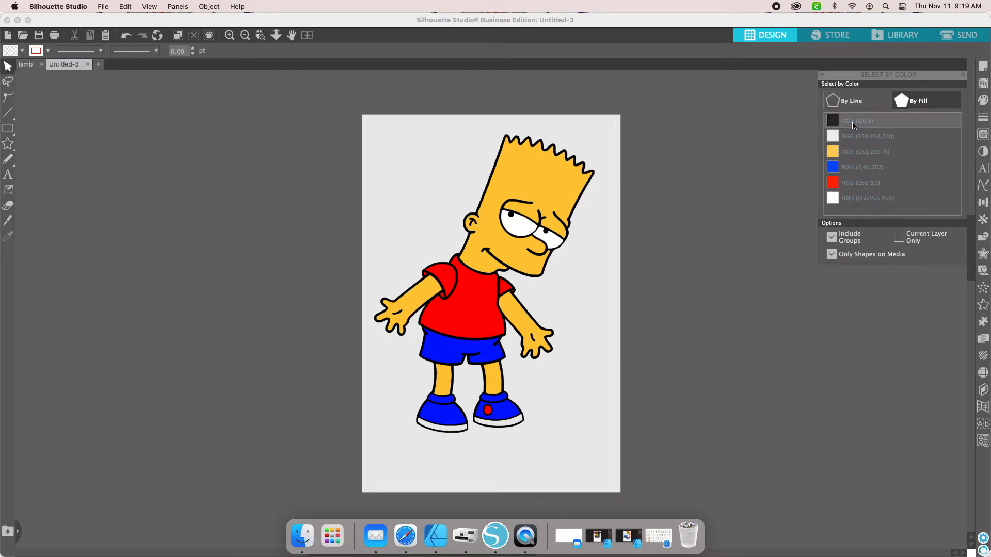
{"action": "left_click", "coordinate": [860, 121]}
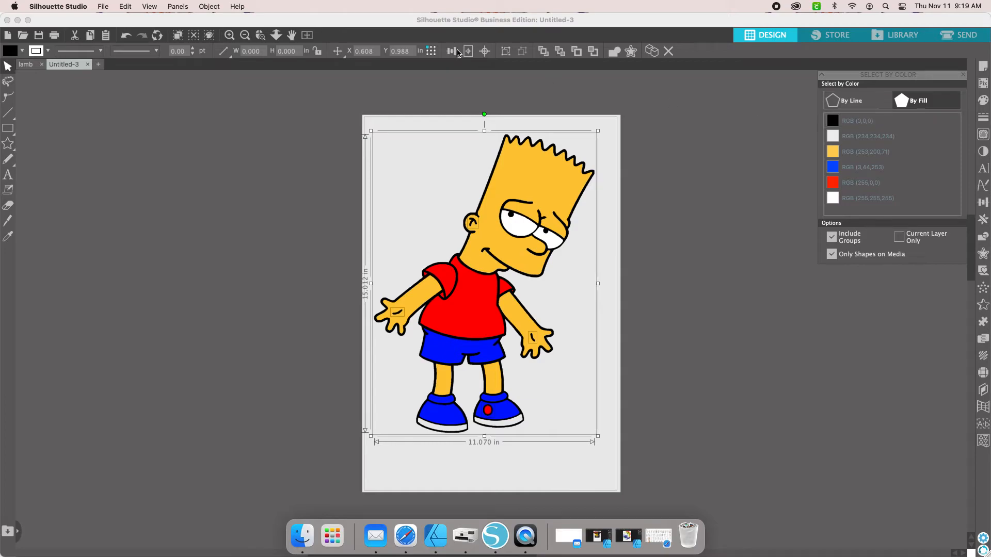
Make compound paths of the grey shoe soles and the yellow skin shapes.
{"action": "left_click", "coordinate": [209, 6]}
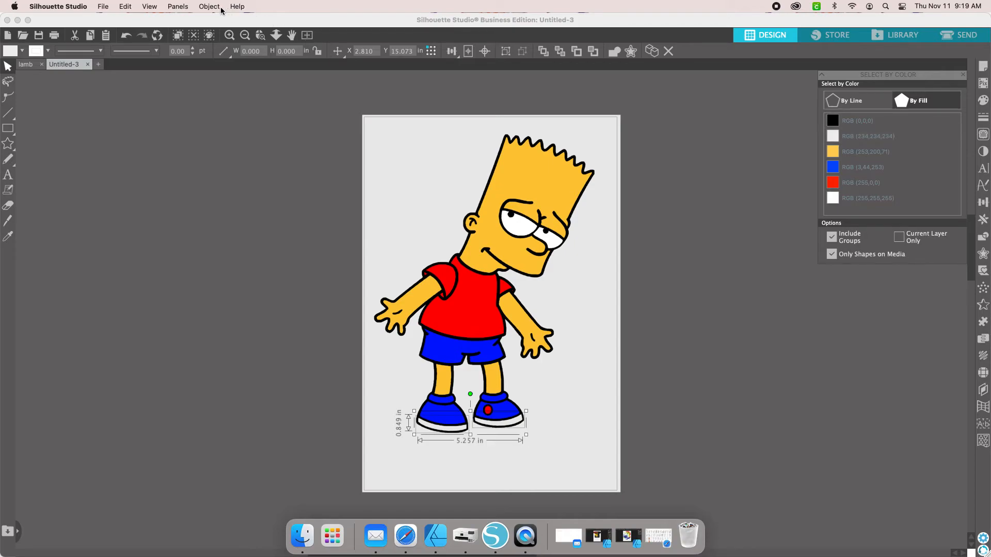
{"action": "mouse_move", "coordinate": [219, 13]}
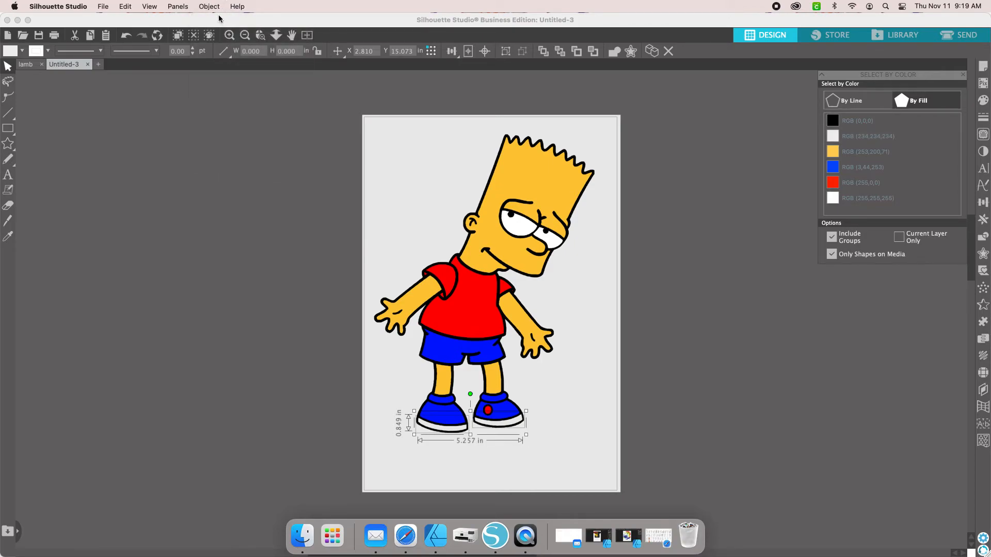
{"action": "left_click", "coordinate": [208, 6]}
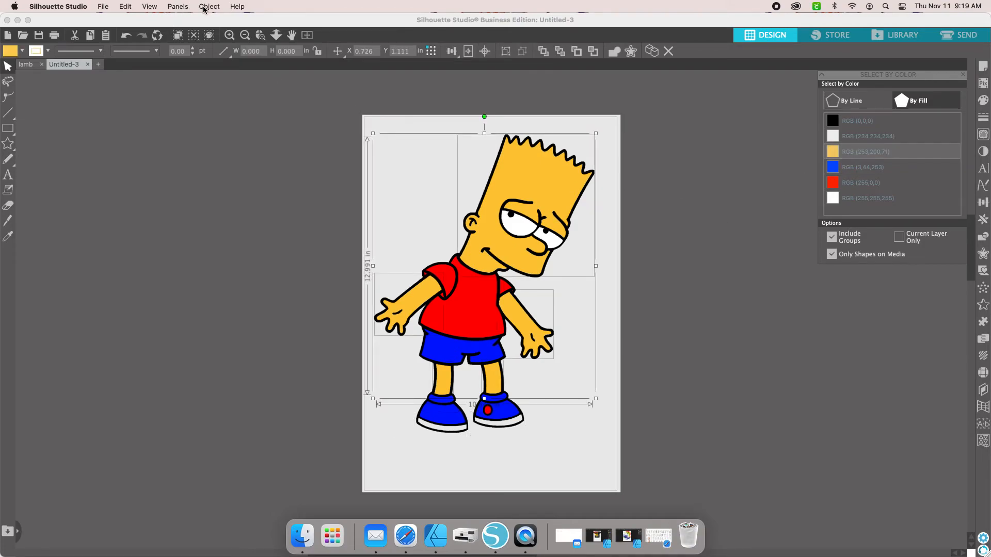
{"action": "left_click", "coordinate": [209, 6]}
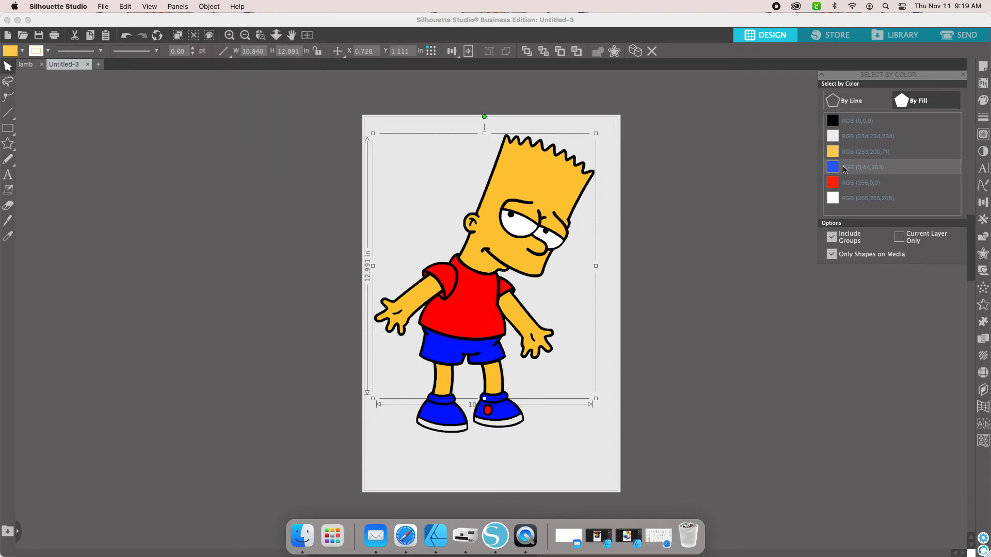
Select and combine the blue, red and white filled shapes into compound paths.
{"action": "left_click", "coordinate": [208, 6]}
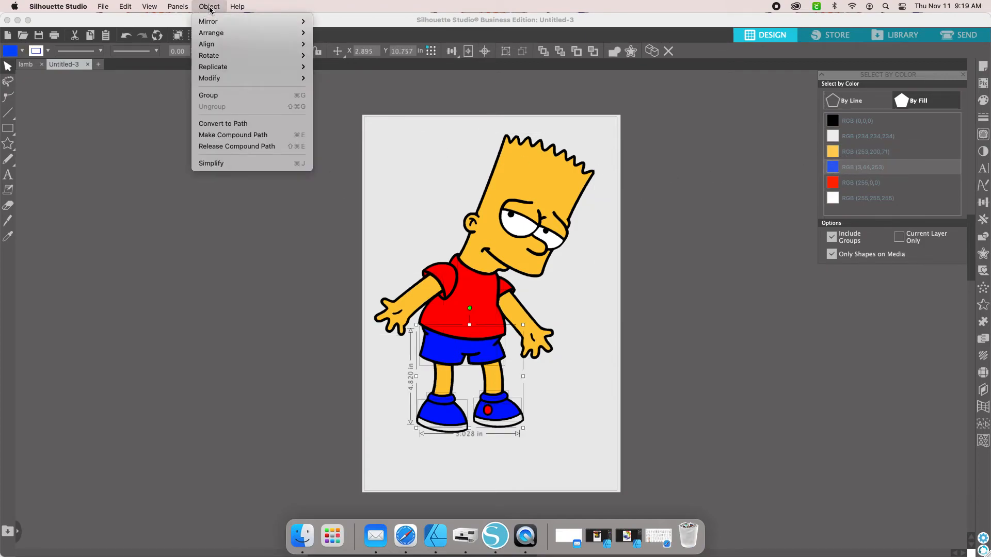
{"action": "left_click", "coordinate": [234, 138]}
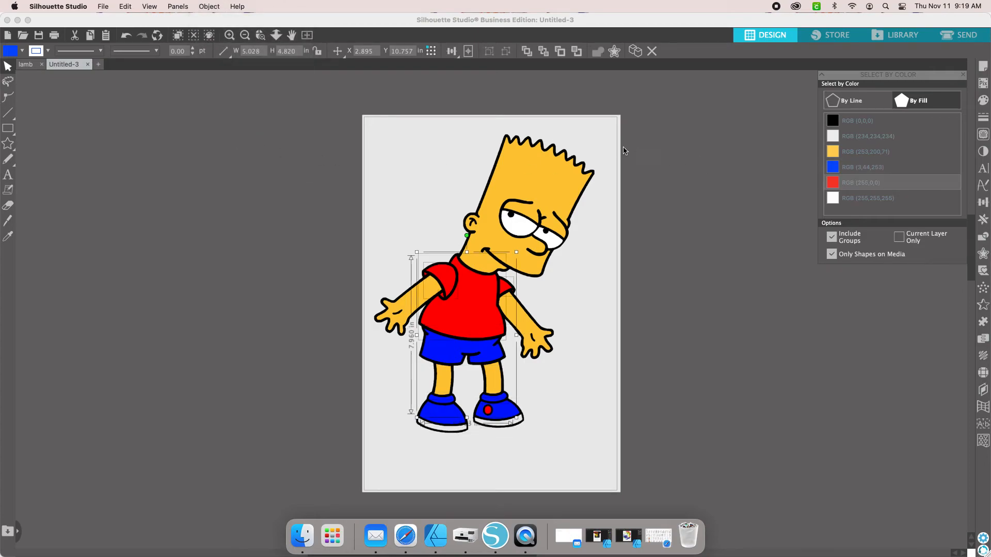
{"action": "left_click", "coordinate": [208, 6]}
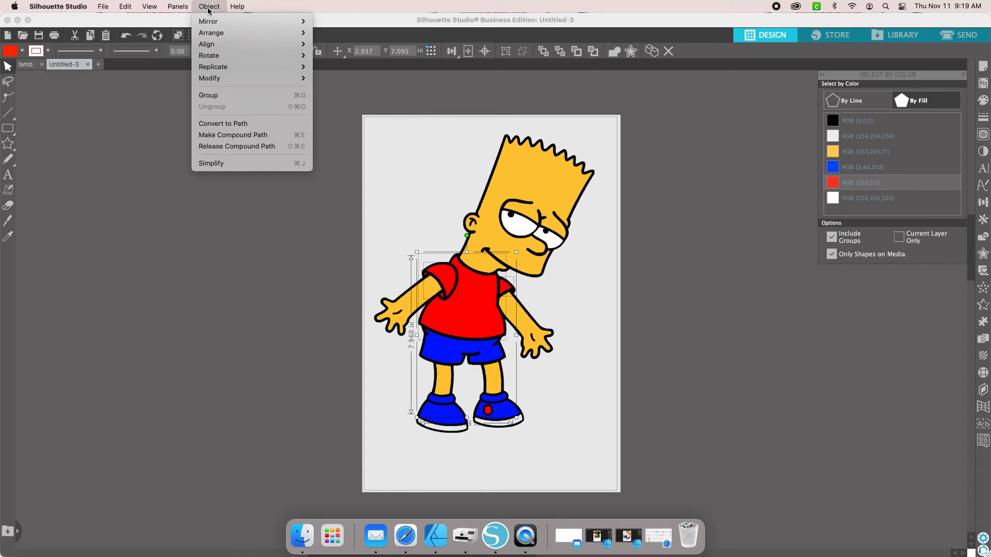
{"action": "left_click", "coordinate": [229, 137]}
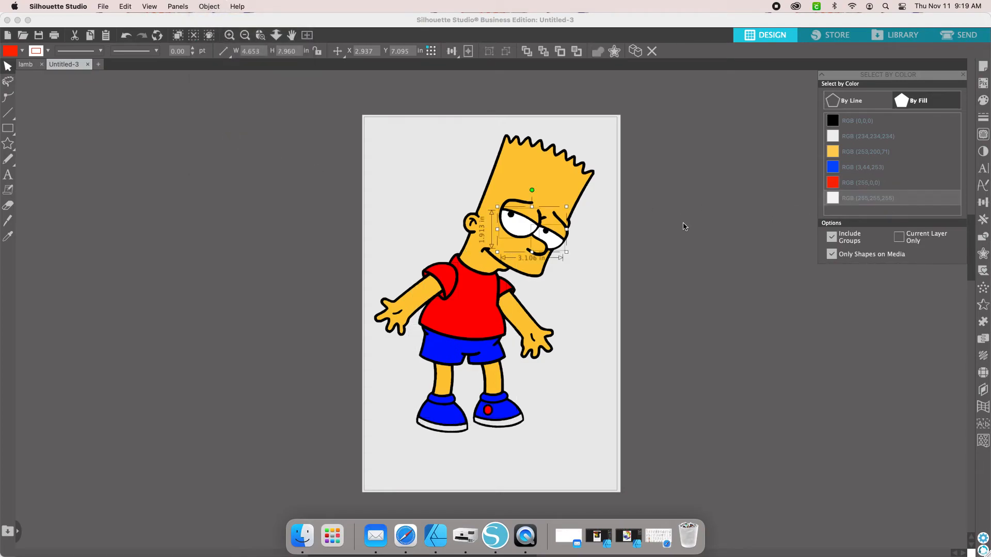
{"action": "left_click", "coordinate": [208, 7]}
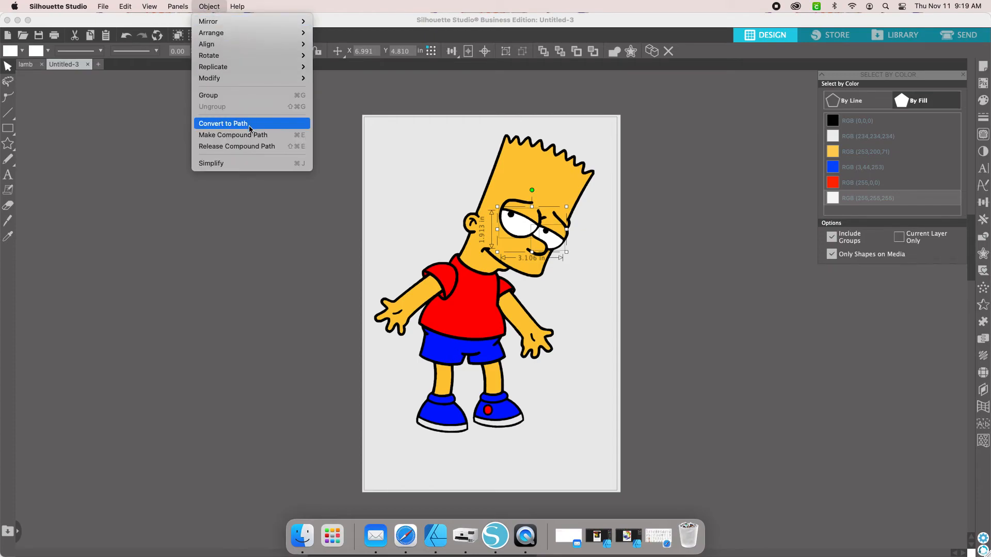
{"action": "left_click", "coordinate": [222, 123]}
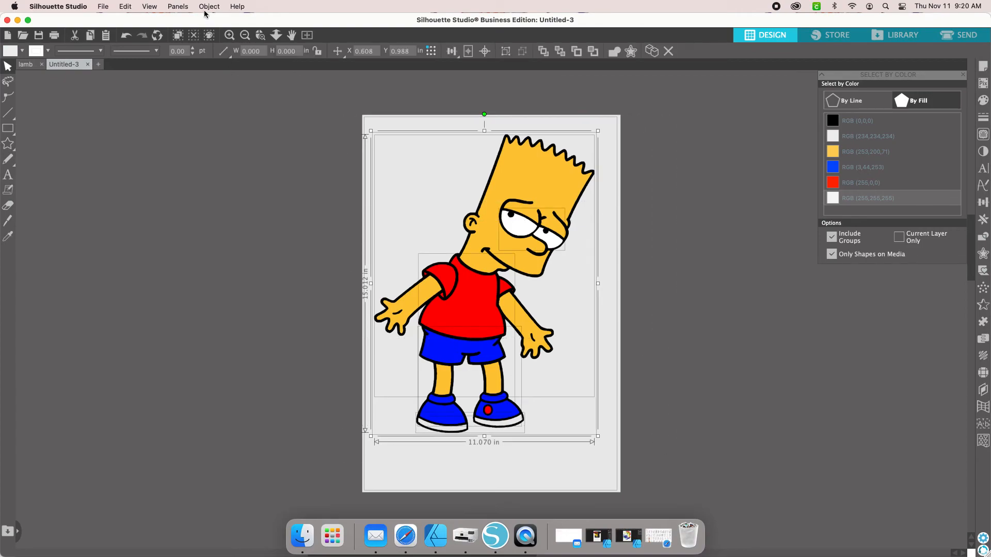
{"action": "left_click", "coordinate": [208, 6]}
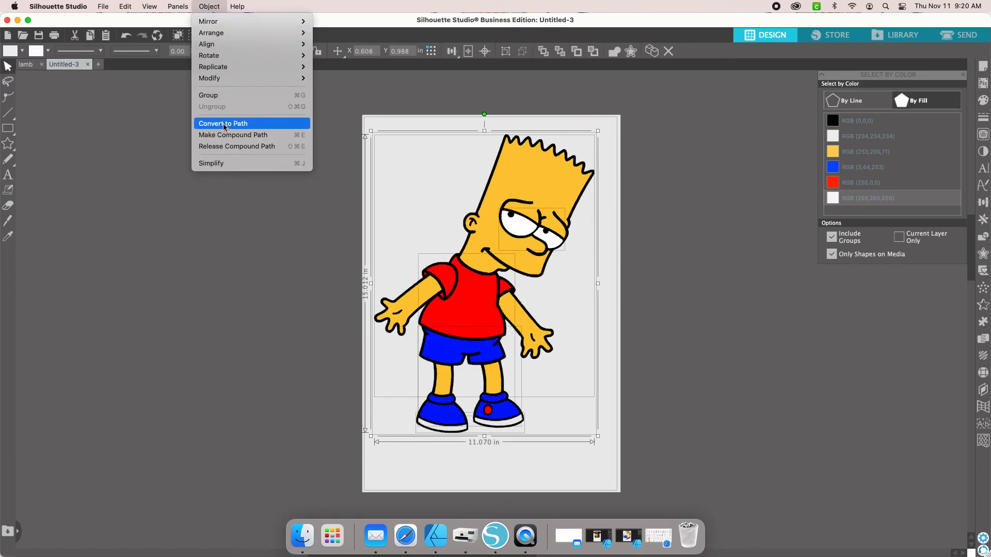
{"action": "left_click", "coordinate": [223, 124]}
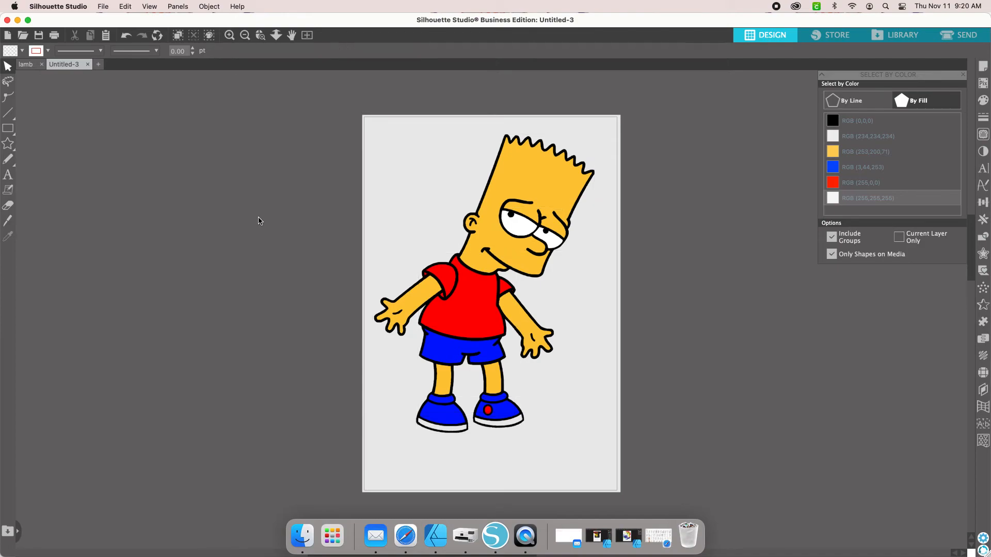
{"action": "mouse_move", "coordinate": [637, 249]}
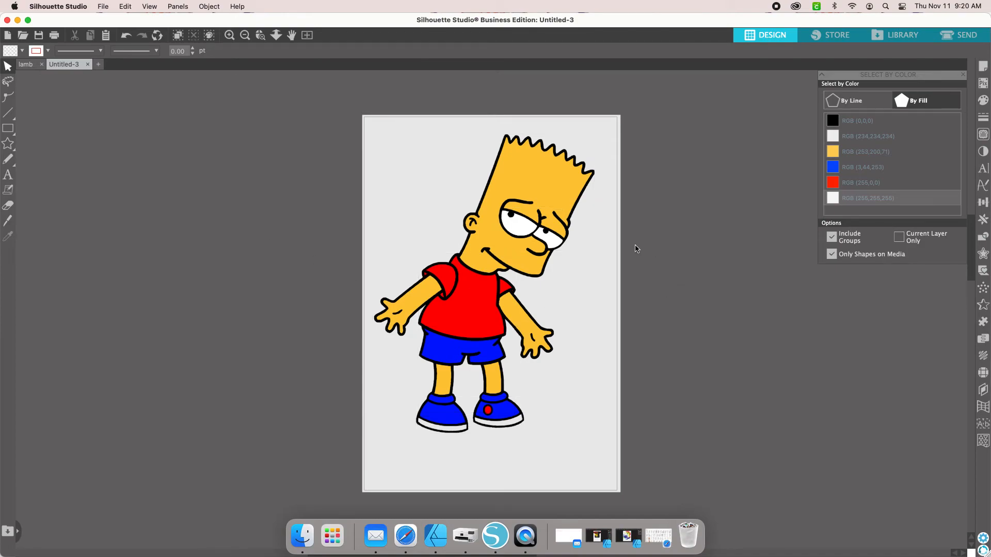
{"action": "mouse_move", "coordinate": [282, 208]}
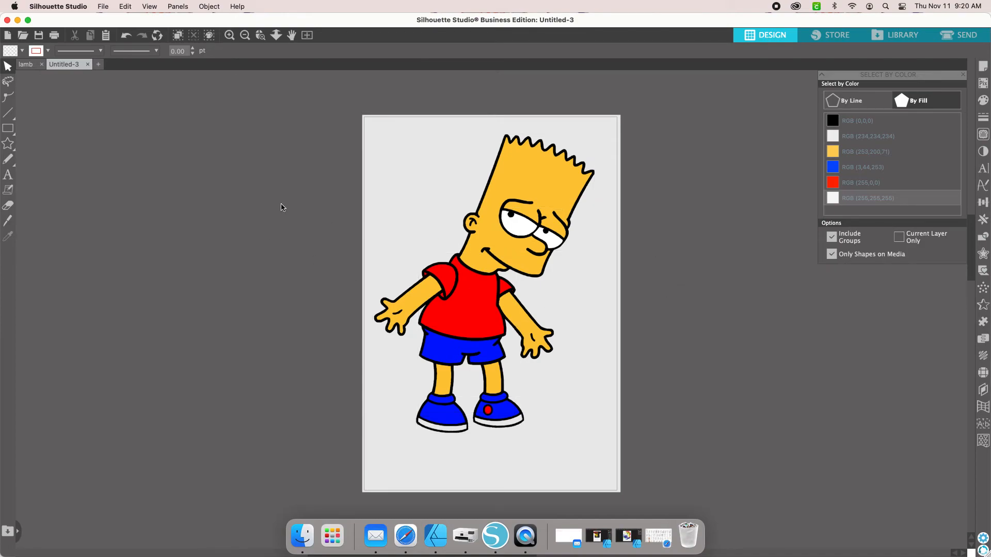
{"action": "mouse_move", "coordinate": [516, 319]}
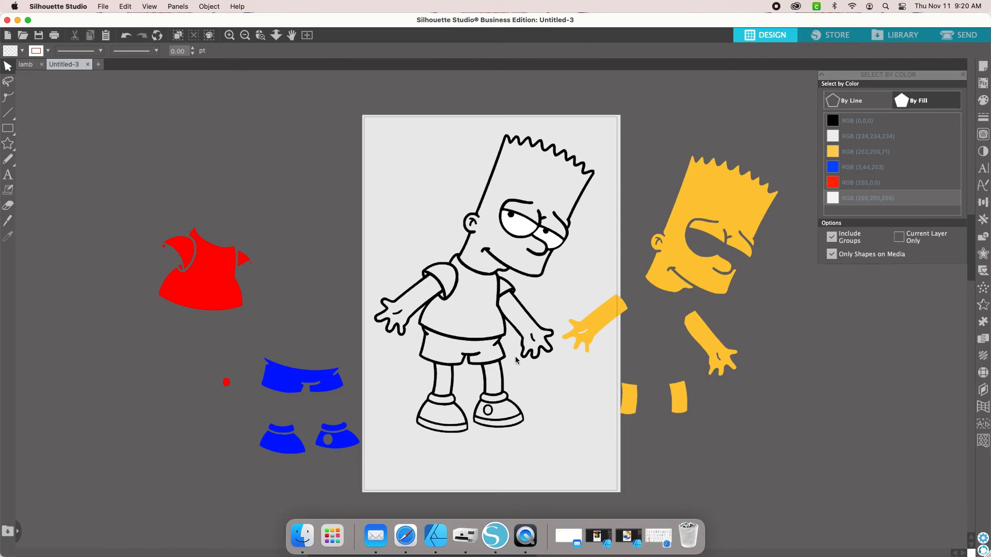
{"action": "mouse_move", "coordinate": [211, 262]}
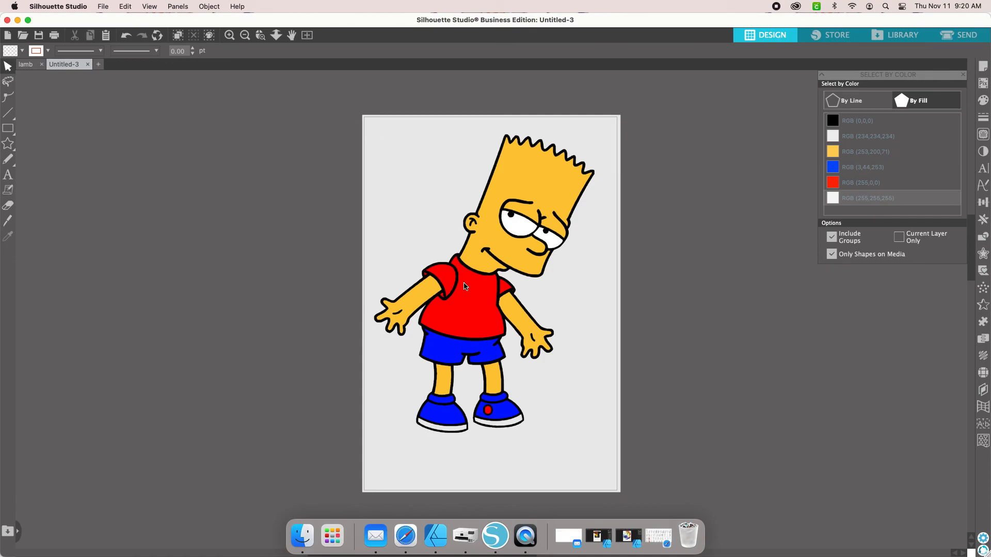
{"action": "mouse_move", "coordinate": [655, 237]}
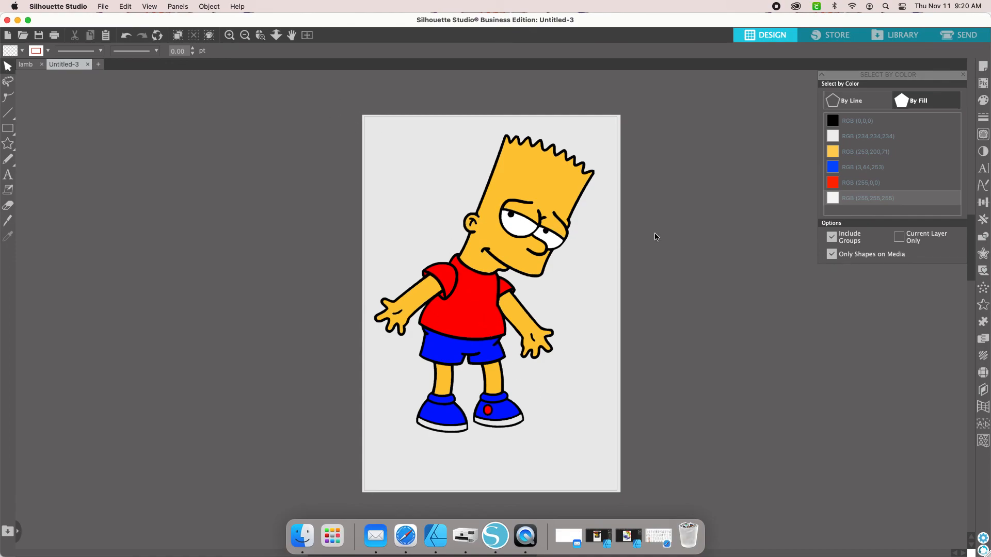
{"action": "mouse_move", "coordinate": [520, 300]}
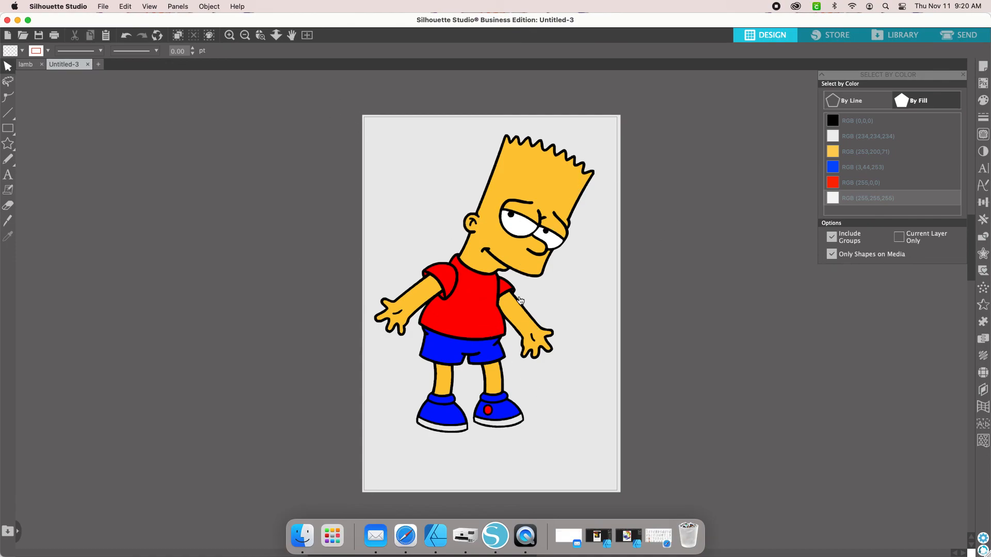
{"action": "mouse_move", "coordinate": [705, 284]}
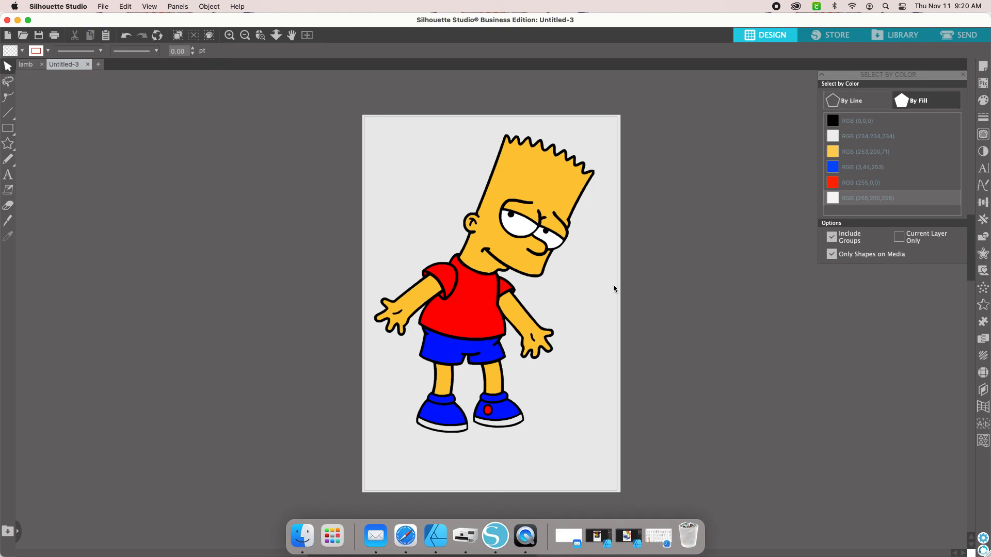
{"action": "mouse_move", "coordinate": [593, 259]}
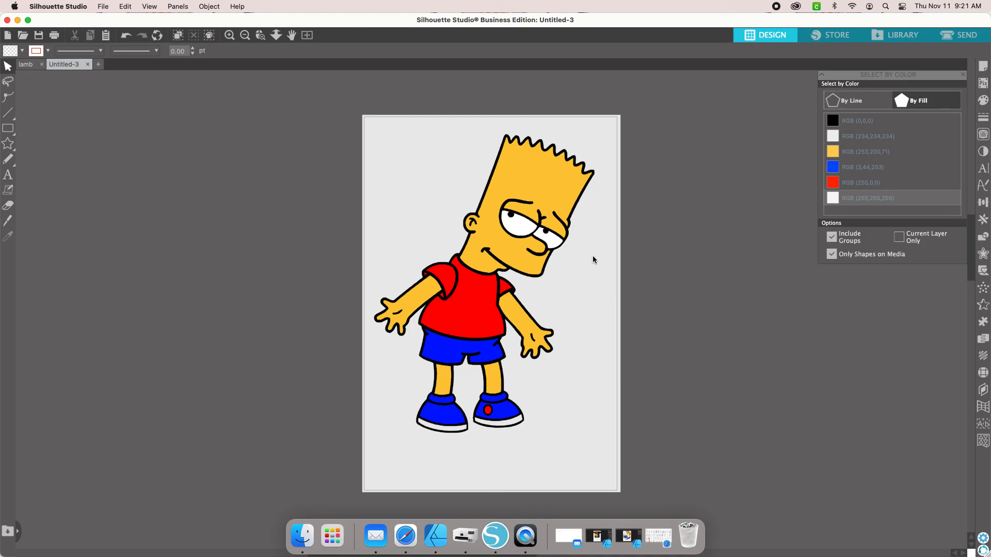